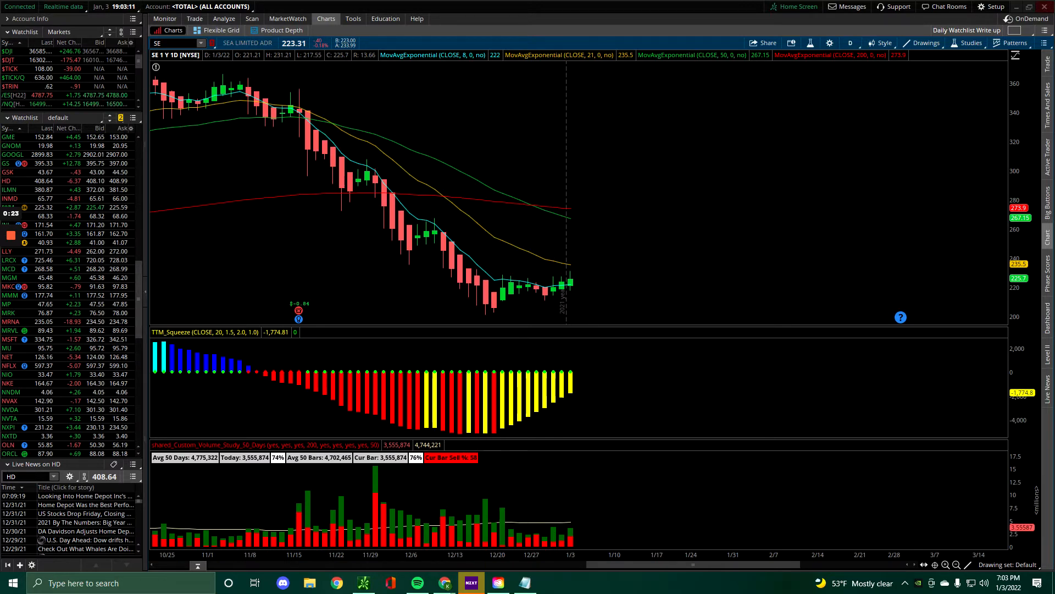
{"action": "mouse_move", "coordinate": [417, 495]}
{"action": "type", "text": "DT"}
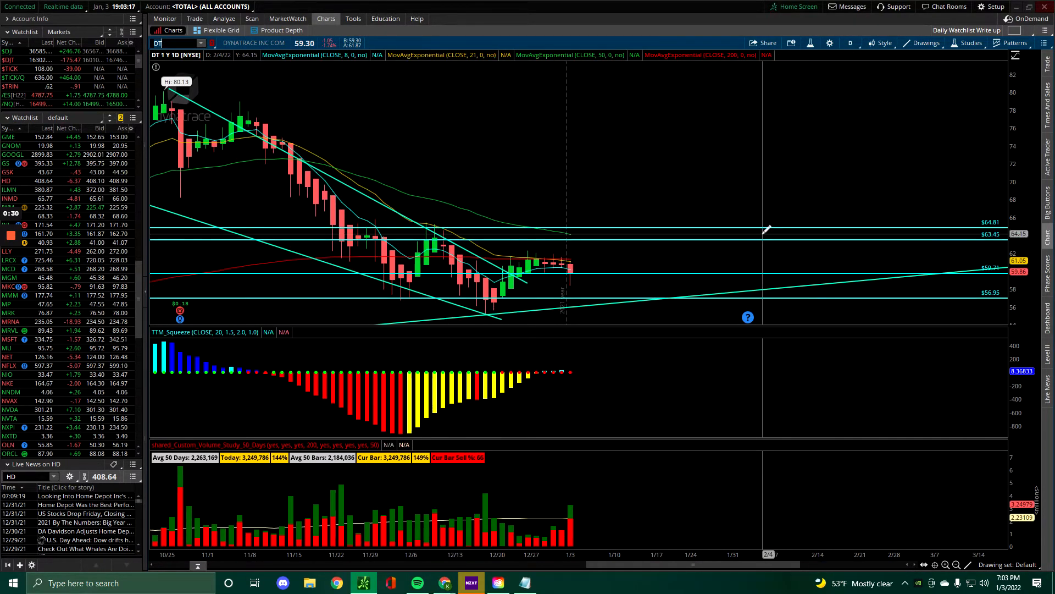
Remove every old trendline and price level from the DT daily chart
{"action": "right_click", "coordinate": [765, 230]}
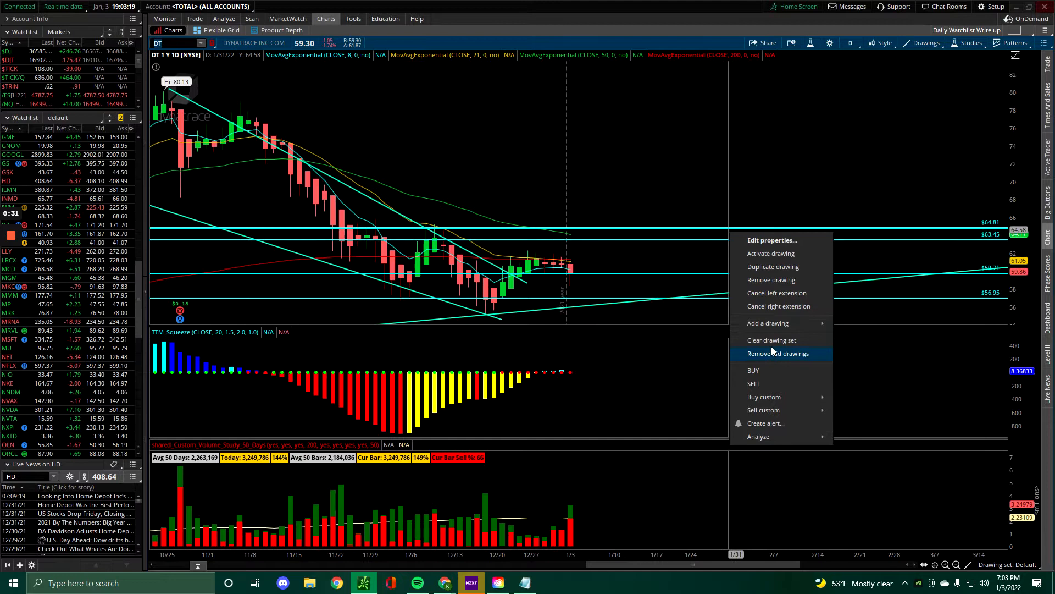
{"action": "left_click", "coordinate": [777, 353]}
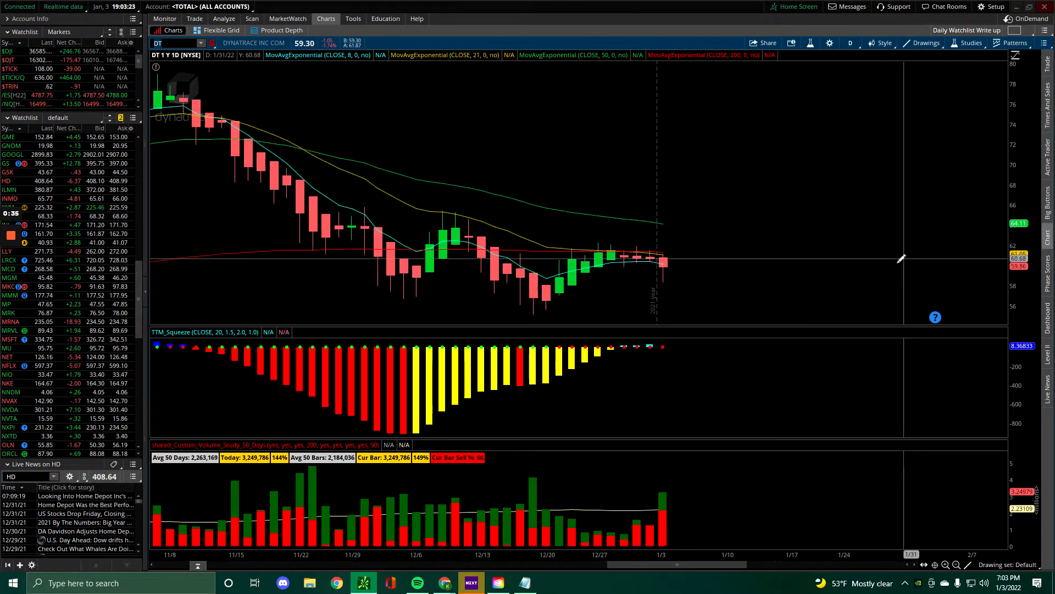
{"action": "mouse_move", "coordinate": [780, 254]}
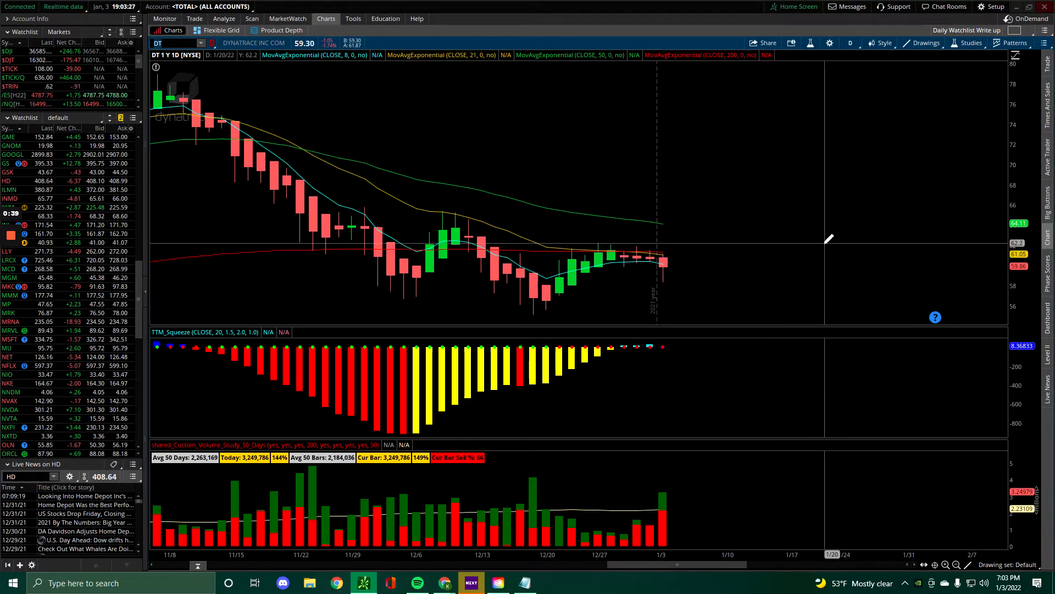
{"action": "mouse_move", "coordinate": [831, 240]}
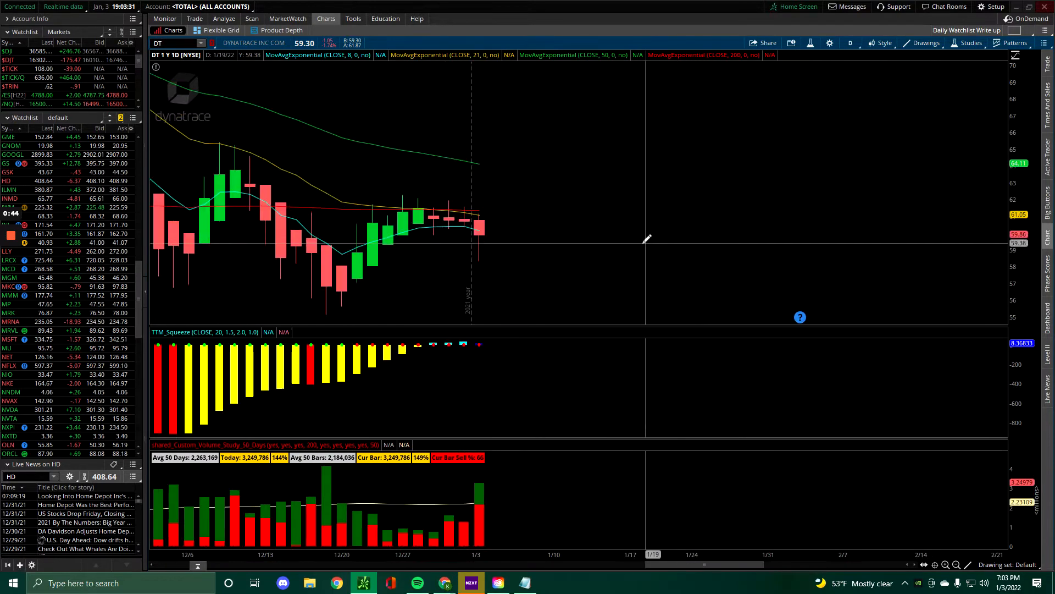
{"action": "mouse_move", "coordinate": [636, 204]}
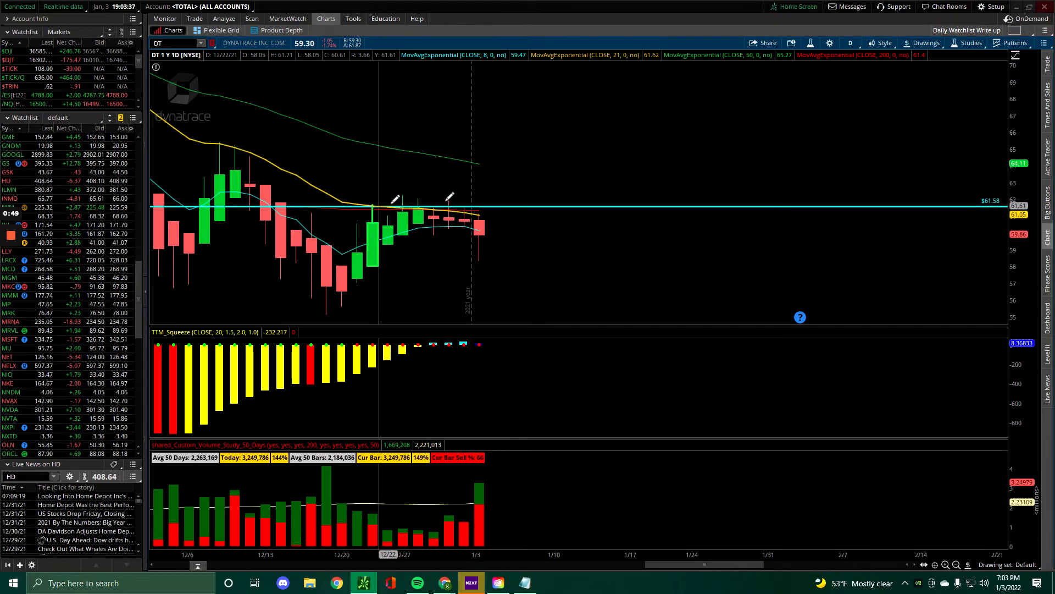
{"action": "mouse_move", "coordinate": [528, 256]}
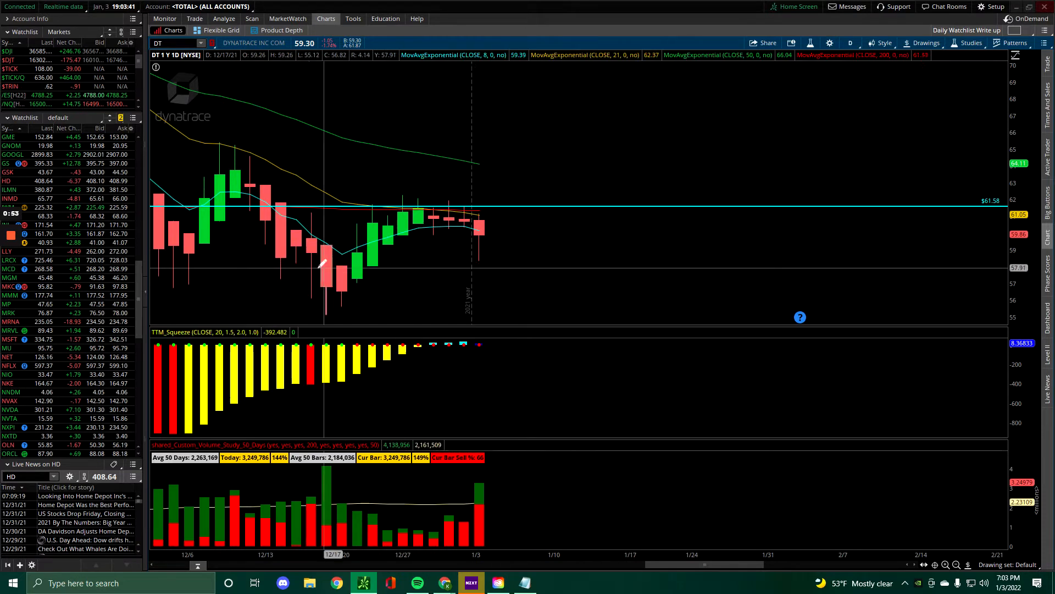
{"action": "mouse_move", "coordinate": [306, 261]}
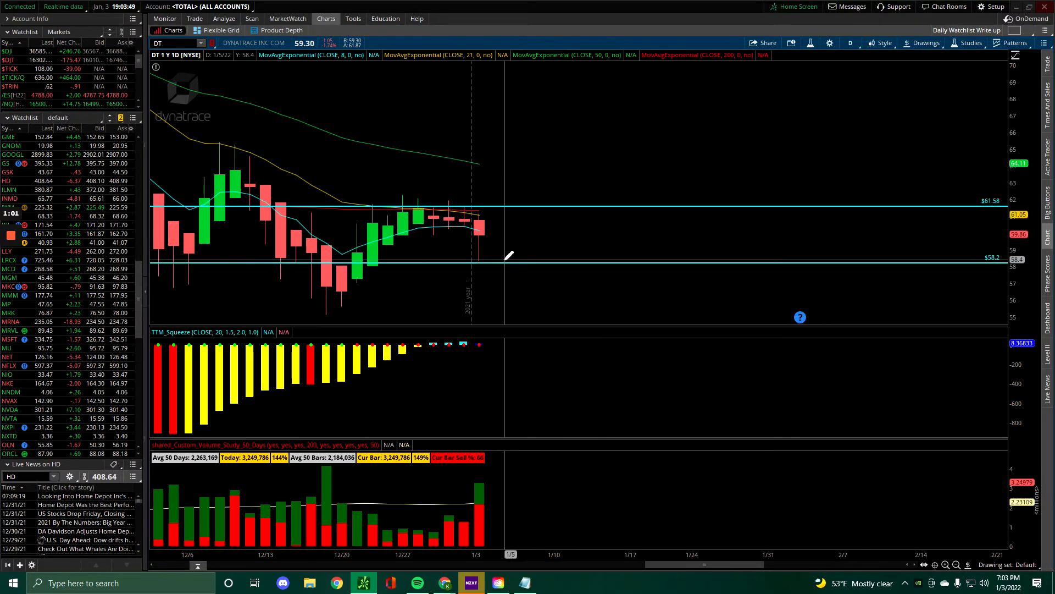
{"action": "mouse_move", "coordinate": [599, 235]}
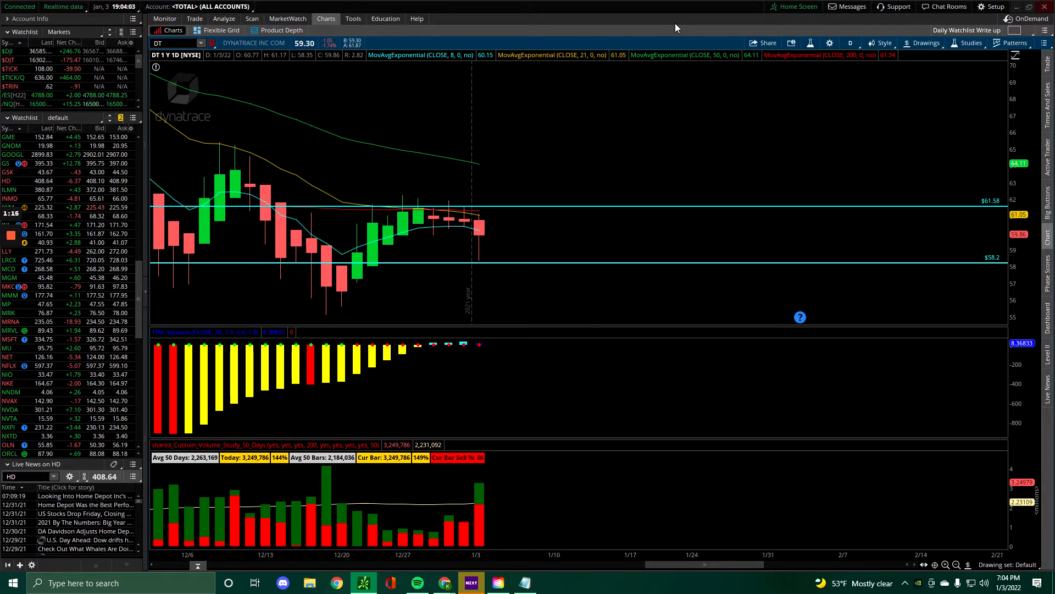
{"action": "mouse_move", "coordinate": [483, 343]}
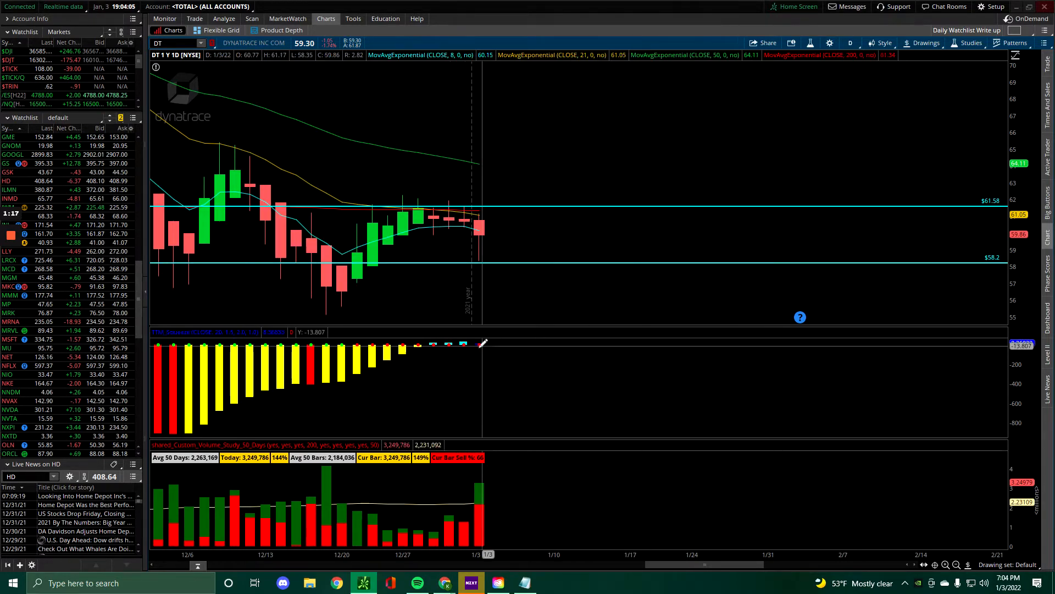
{"action": "mouse_move", "coordinate": [542, 315]}
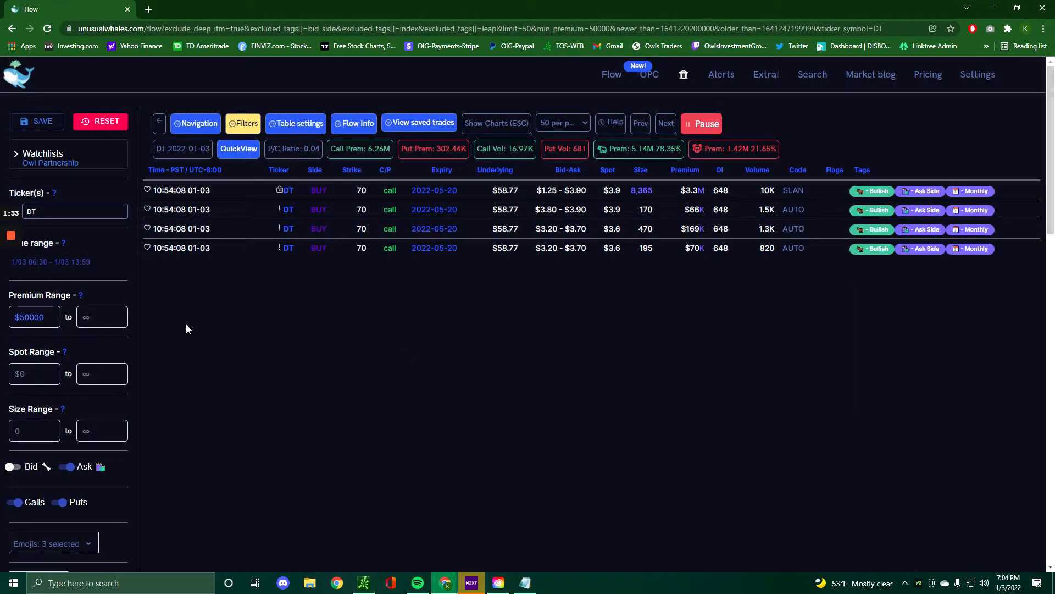
{"action": "mouse_move", "coordinate": [106, 288]}
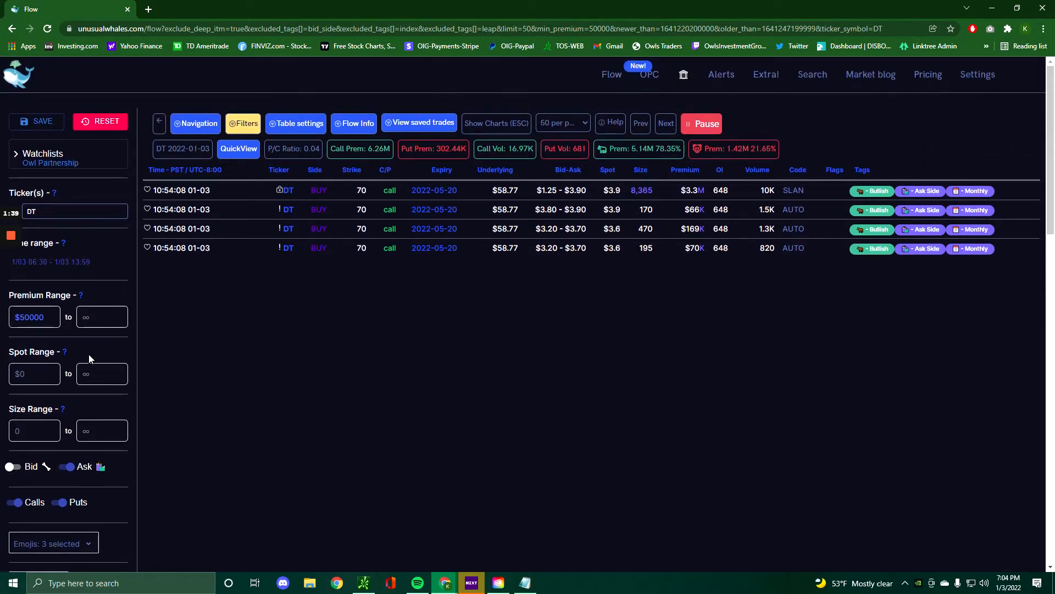
Review DT's flow filter sidebar, closing the tag filter list without changes
{"action": "scroll", "scroll_direction": "down", "scroll_amount": 3}
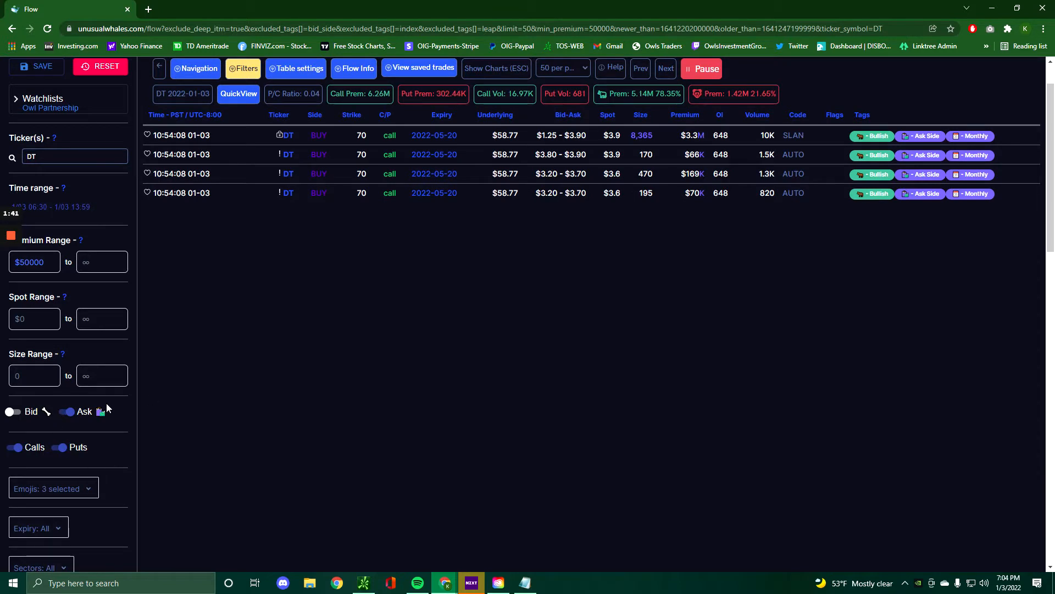
{"action": "scroll", "scroll_direction": "down", "scroll_amount": 3}
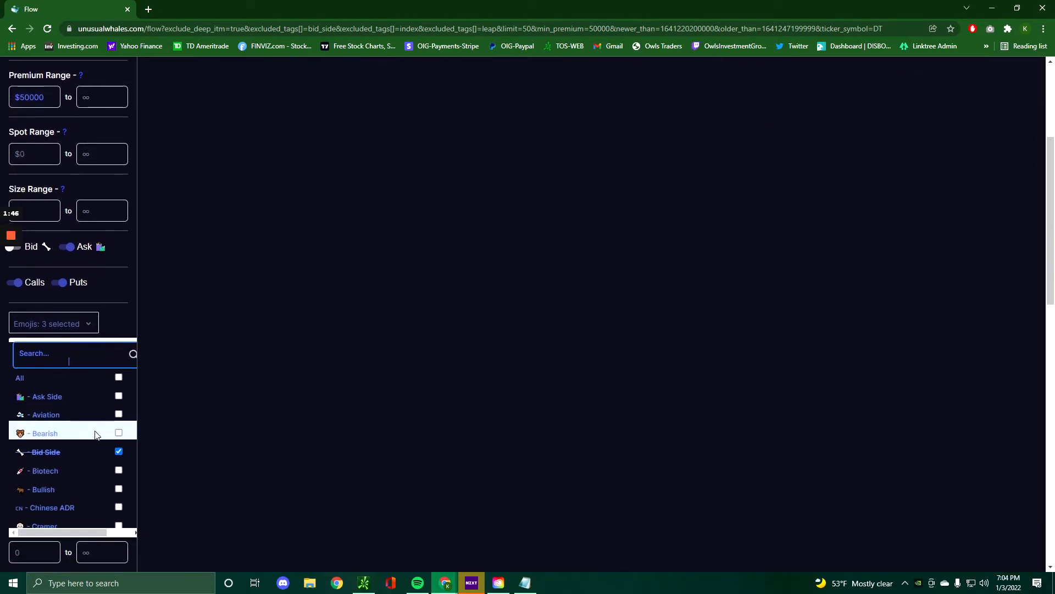
{"action": "scroll", "scroll_direction": "down", "scroll_amount": 3}
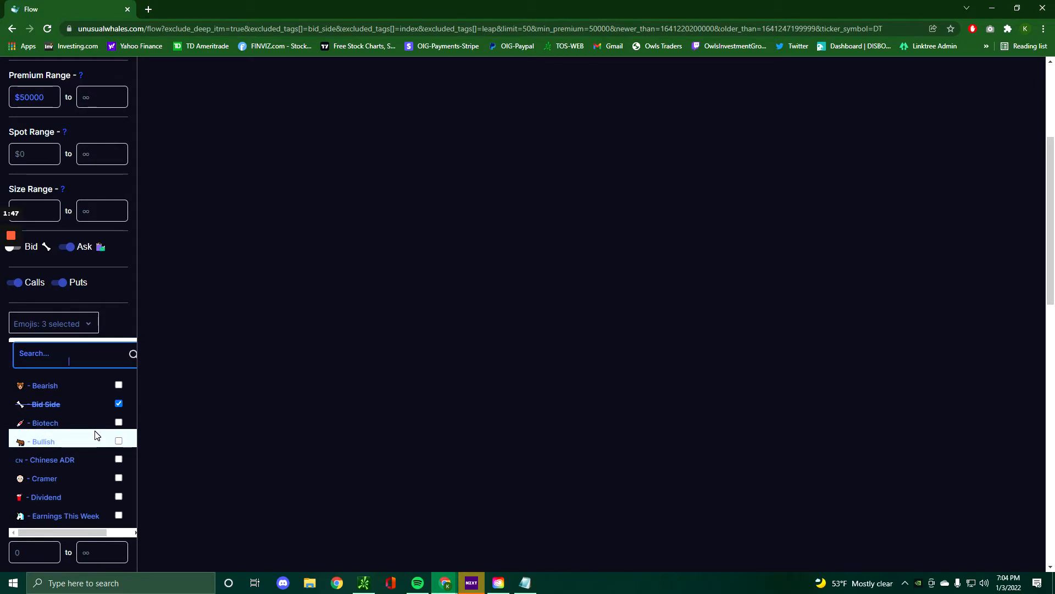
{"action": "scroll", "scroll_direction": "down", "scroll_amount": 3}
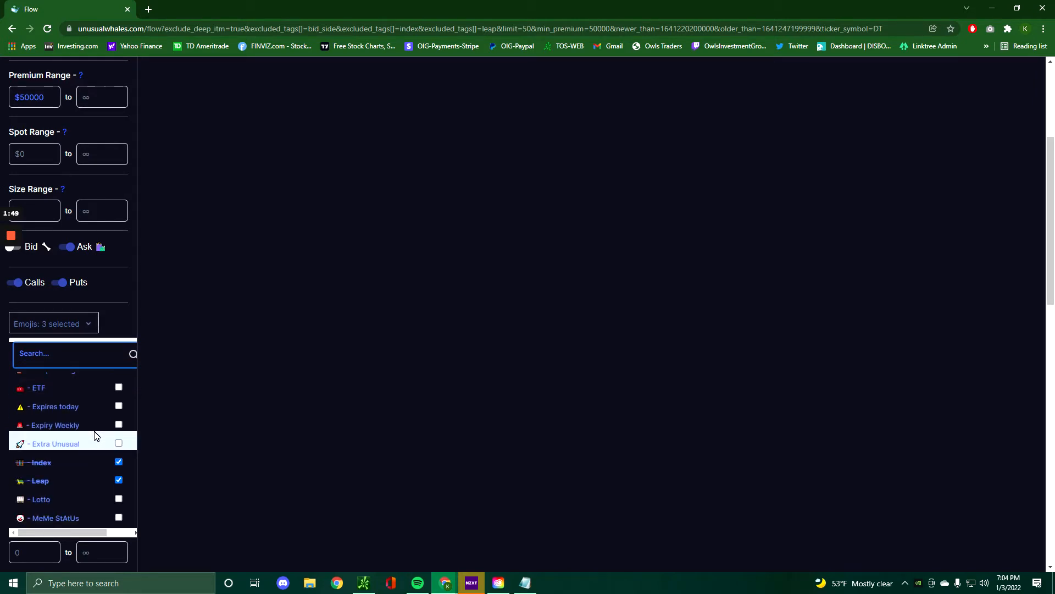
{"action": "scroll", "scroll_direction": "down", "scroll_amount": 3}
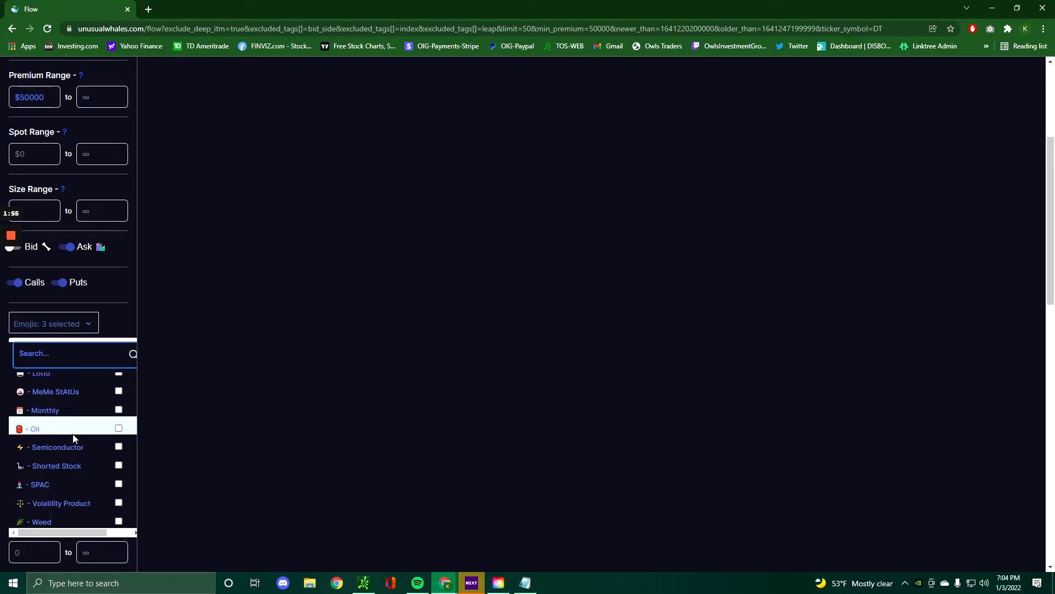
{"action": "left_click", "coordinate": [135, 351]}
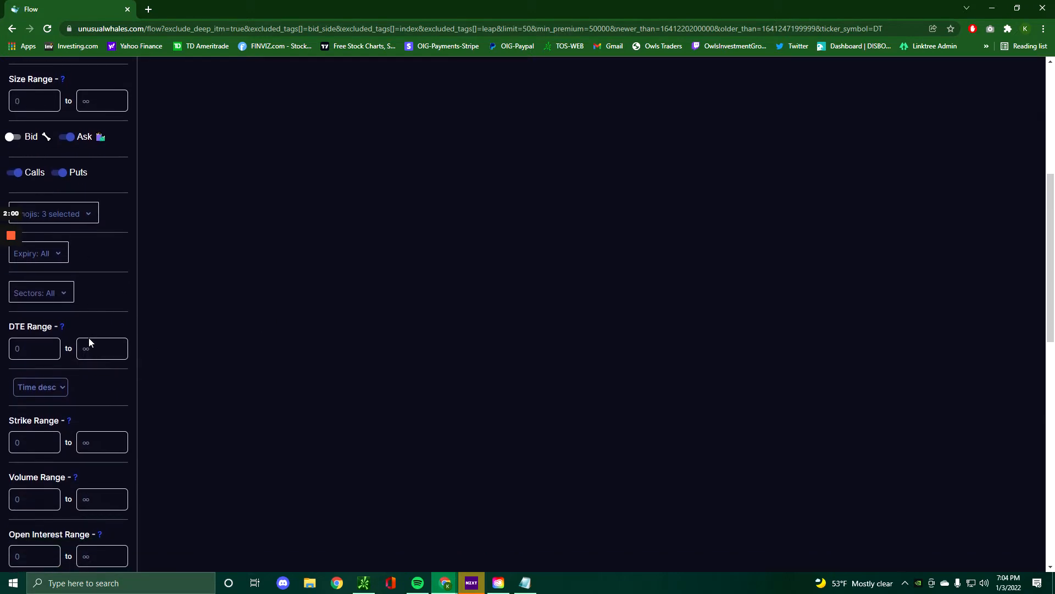
{"action": "scroll", "scroll_direction": "down", "scroll_amount": 3}
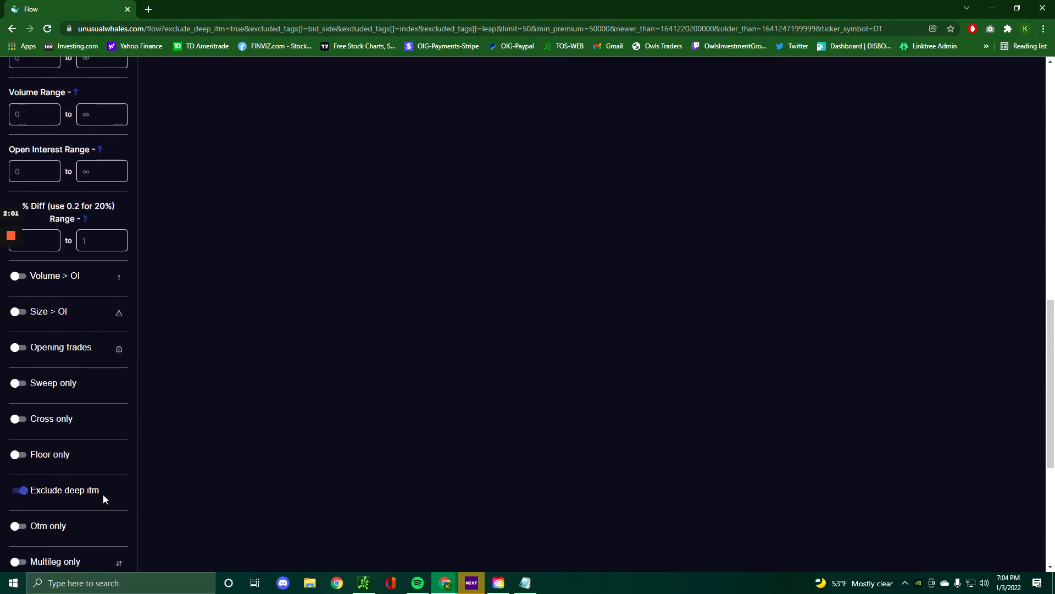
{"action": "mouse_move", "coordinate": [113, 516]}
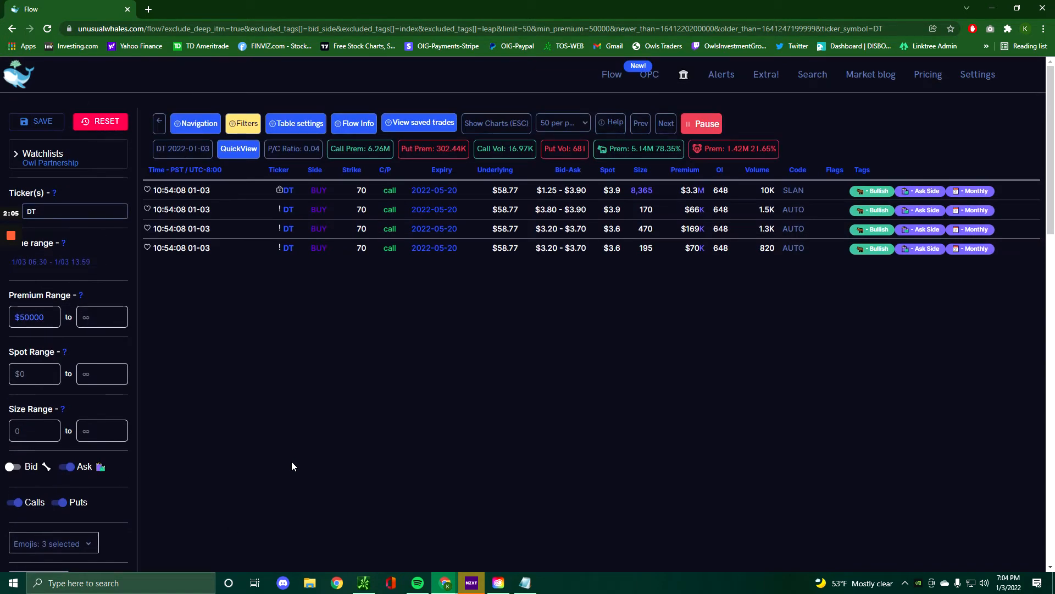
{"action": "mouse_move", "coordinate": [281, 210]}
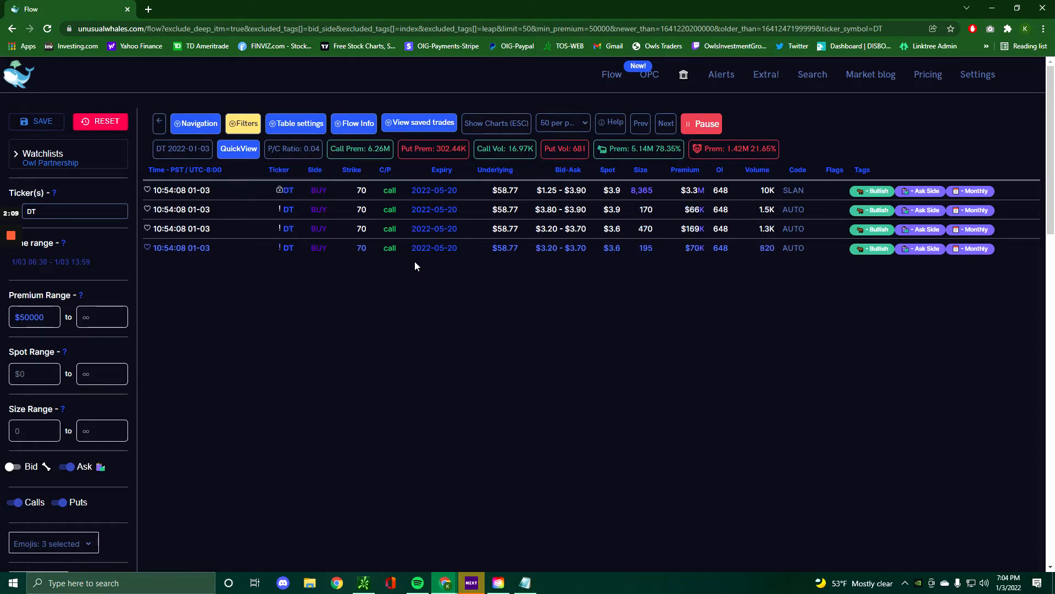
{"action": "mouse_move", "coordinate": [662, 215]}
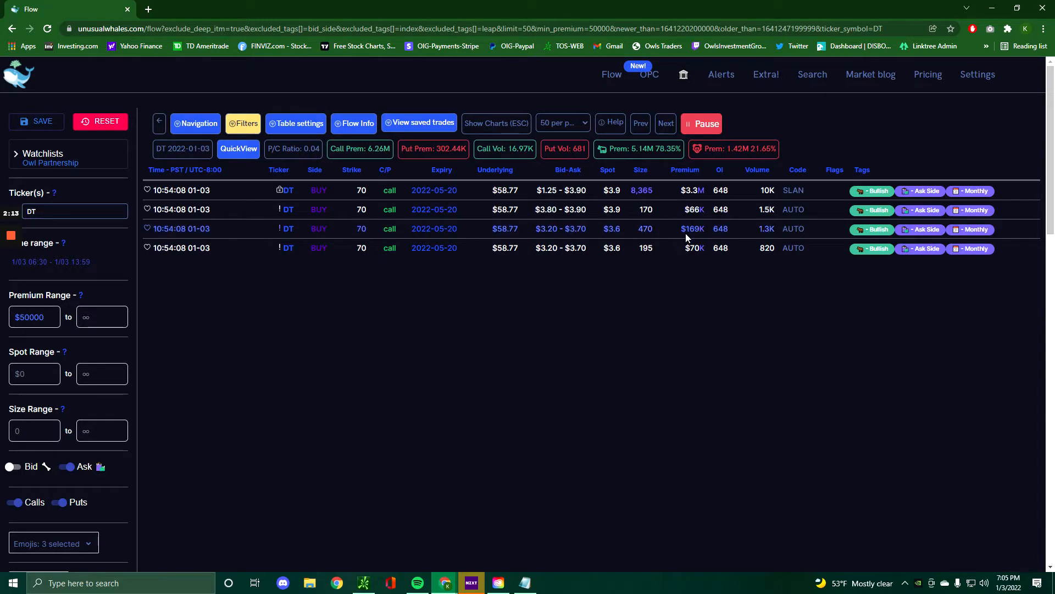
{"action": "mouse_move", "coordinate": [621, 250]}
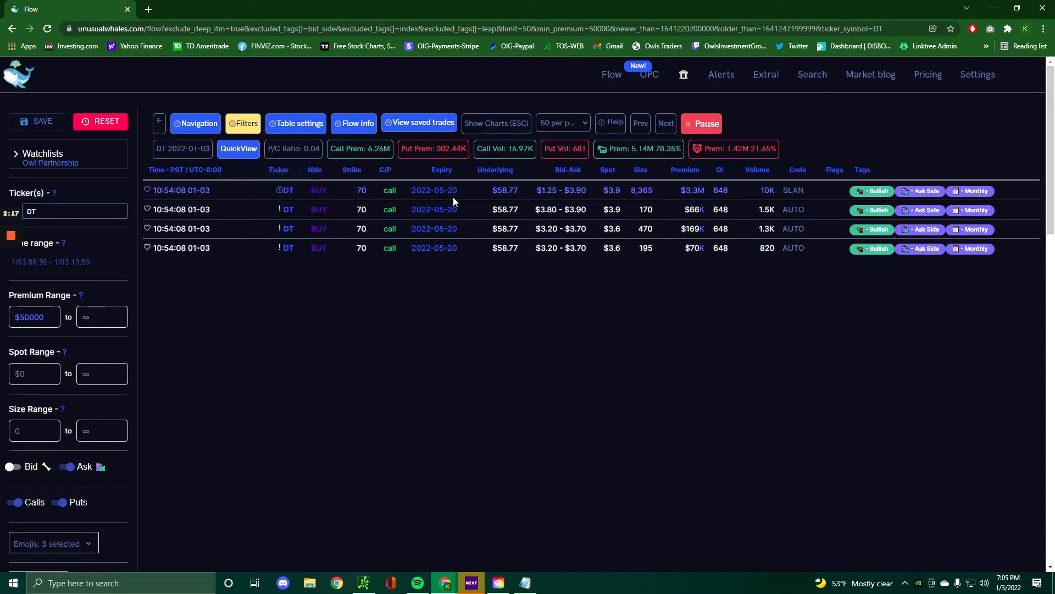
{"action": "mouse_move", "coordinate": [483, 199]}
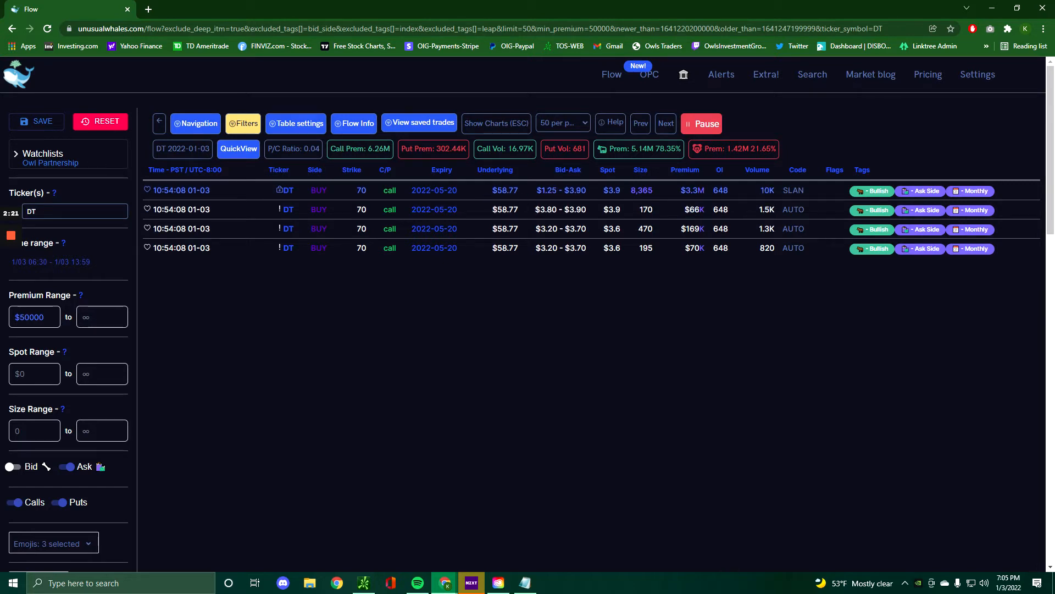
{"action": "mouse_move", "coordinate": [671, 198]}
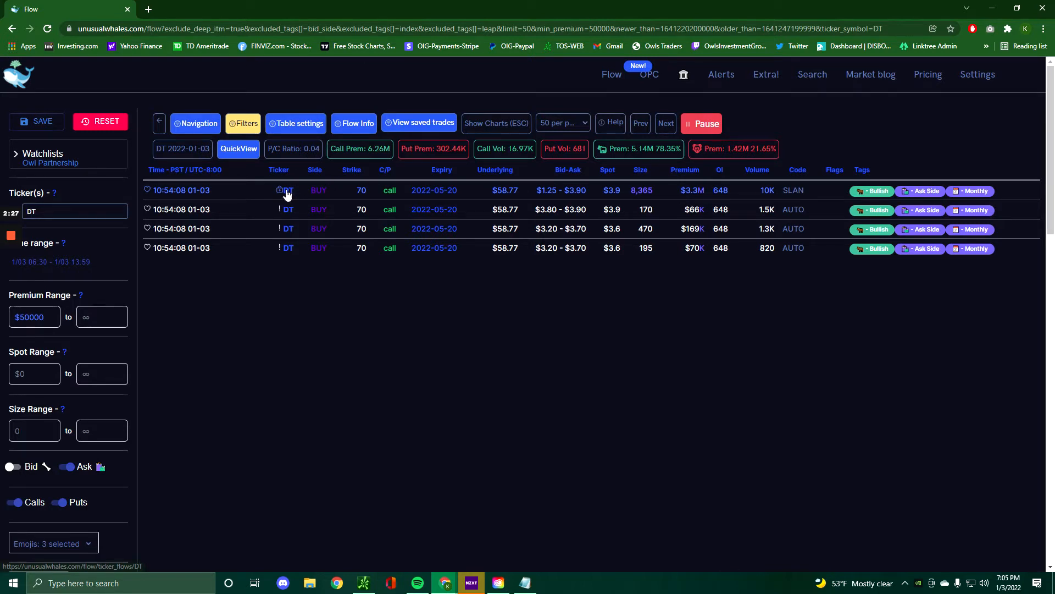
{"action": "mouse_move", "coordinate": [278, 189]}
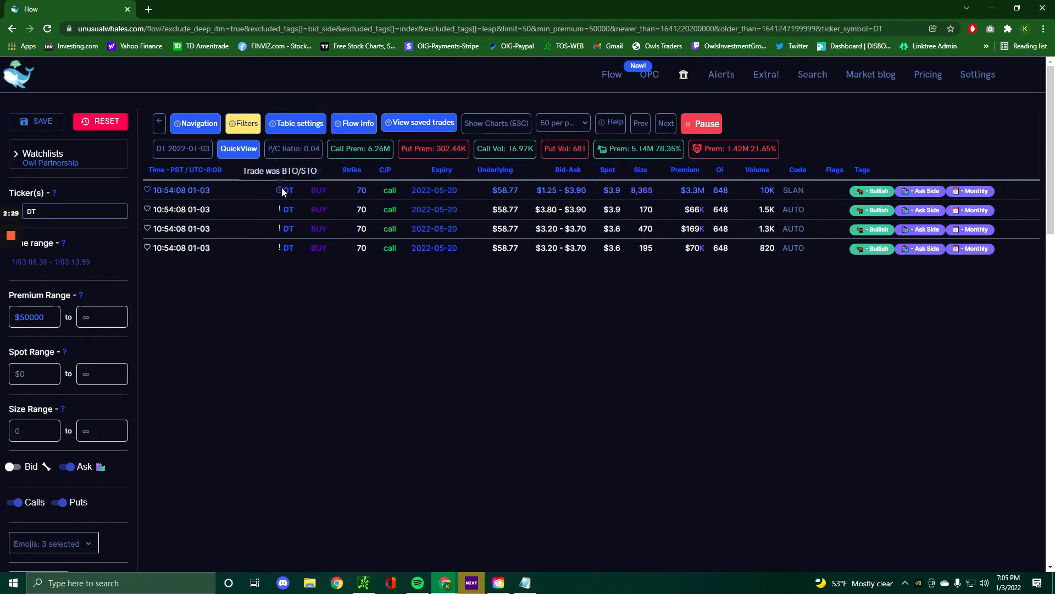
{"action": "mouse_move", "coordinate": [279, 190]}
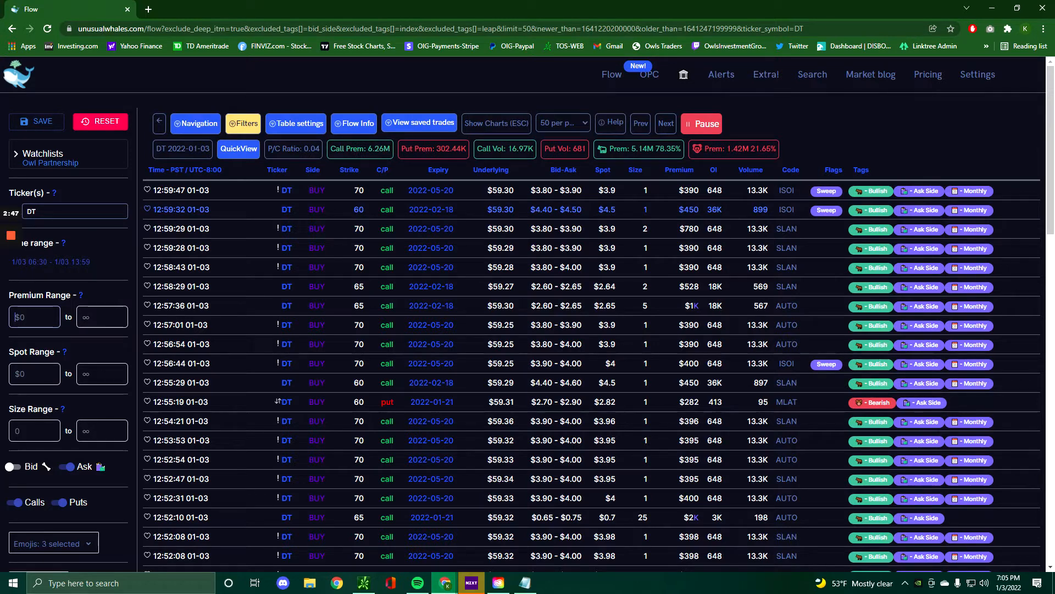
{"action": "mouse_move", "coordinate": [282, 210]}
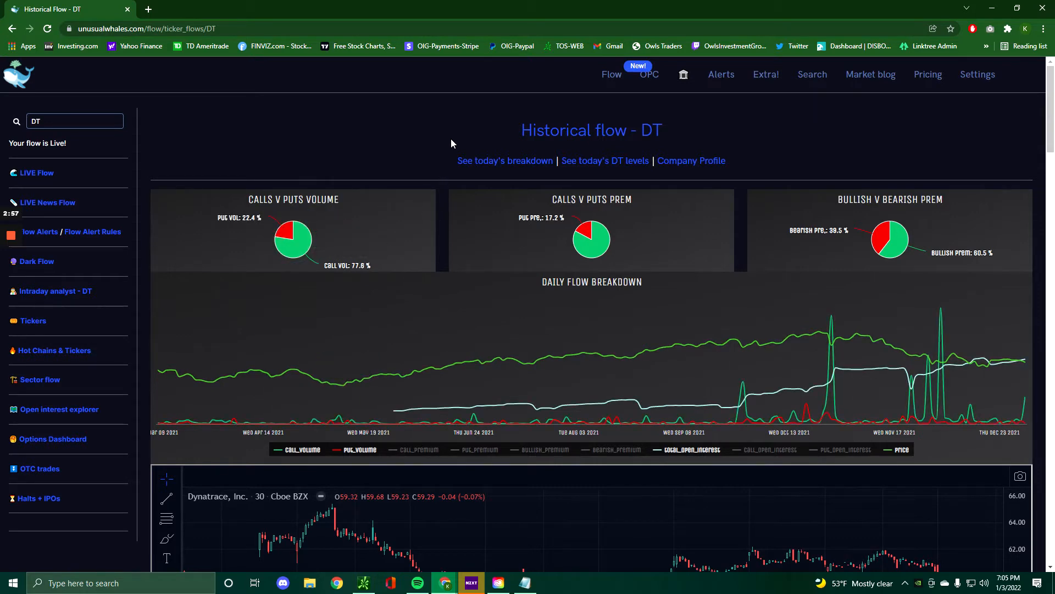
Scroll DT's Historical Flow page down to the daily Date, Call Vol. and Put Vol. table
{"action": "scroll", "scroll_direction": "down", "scroll_amount": 3}
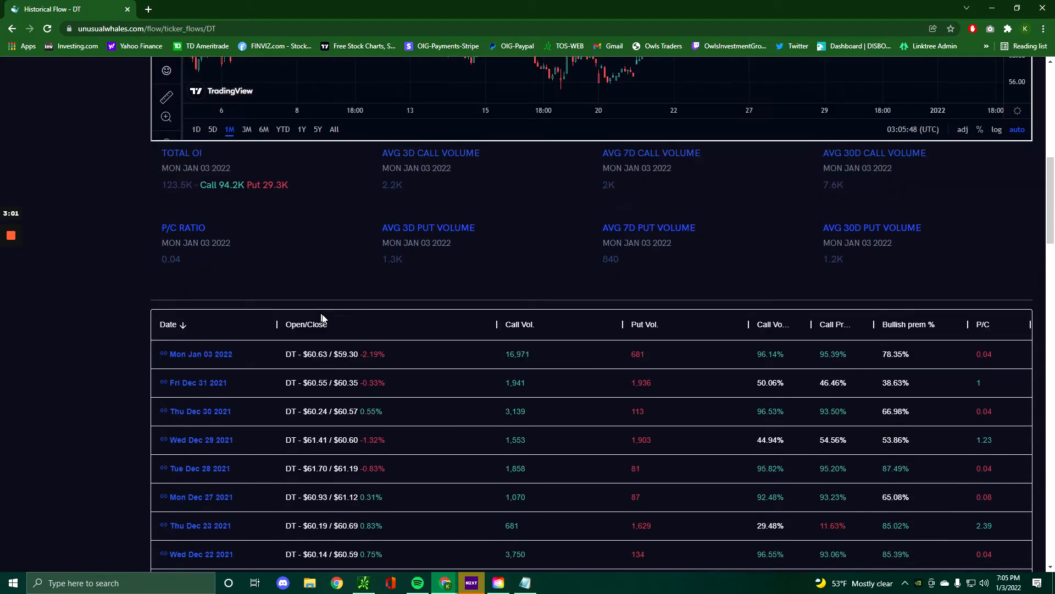
{"action": "scroll", "scroll_direction": "down", "scroll_amount": 3}
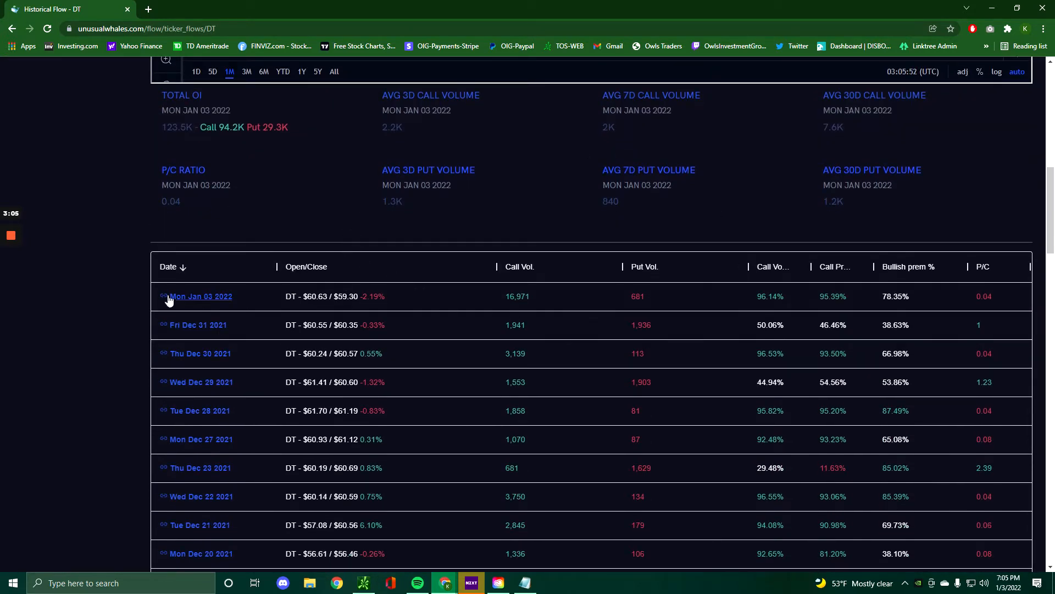
{"action": "mouse_move", "coordinate": [538, 324]}
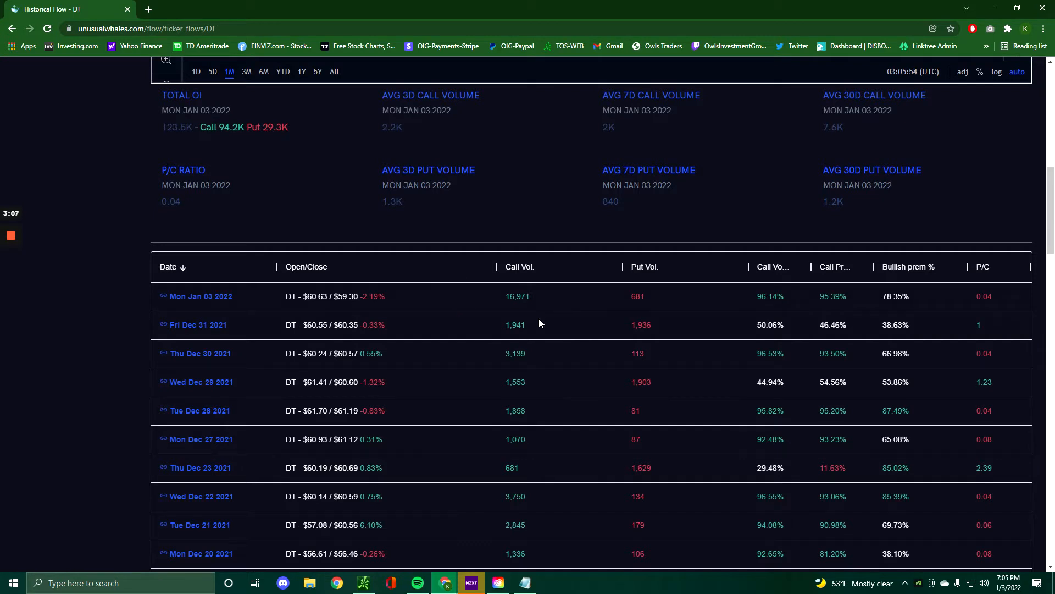
{"action": "mouse_move", "coordinate": [592, 297]}
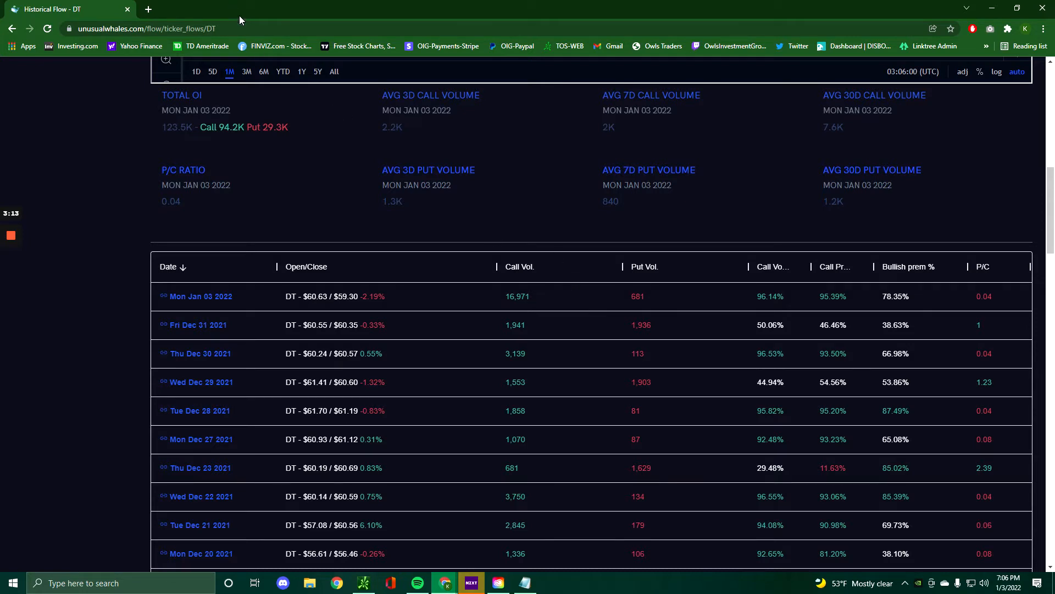
Draw a descending trendline from DT's 80.13 high, then load the AMC chart
{"action": "left_click", "coordinate": [444, 583]}
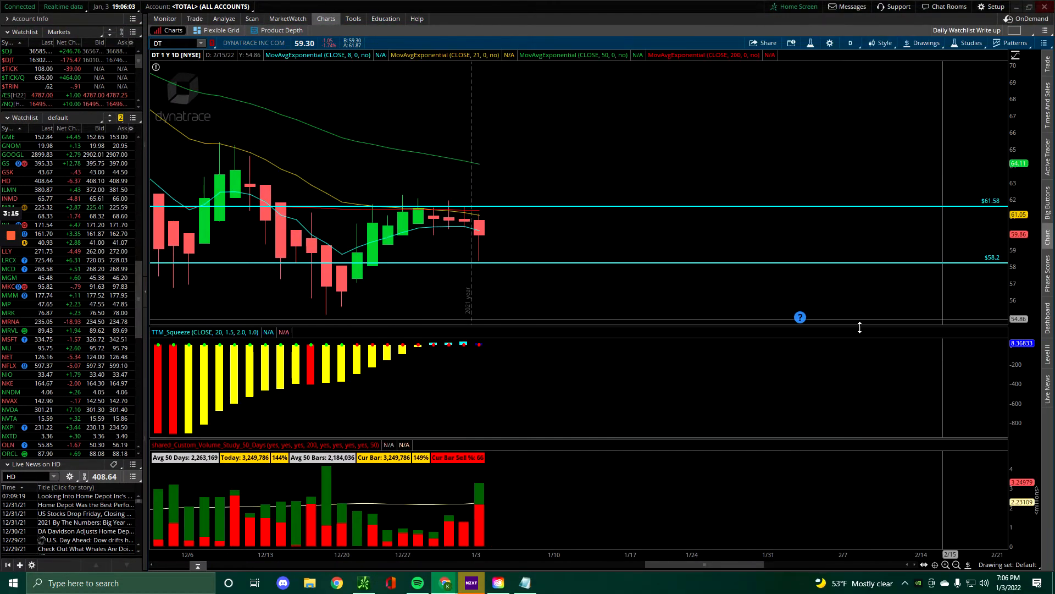
{"action": "mouse_move", "coordinate": [519, 201]}
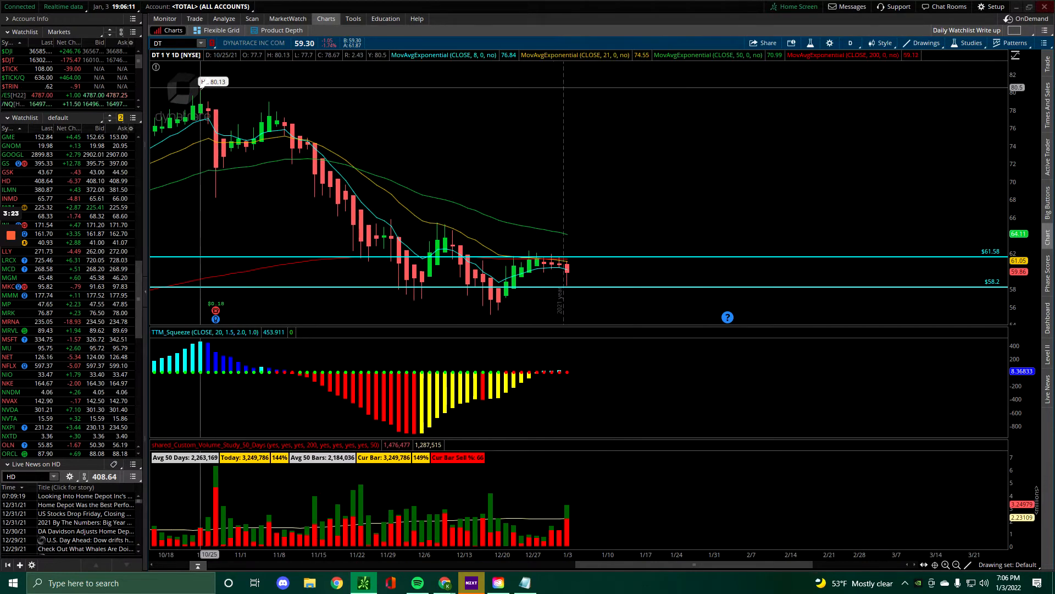
{"action": "left_click_drag", "start_coordinate": [202, 87], "coordinate": [581, 261]}
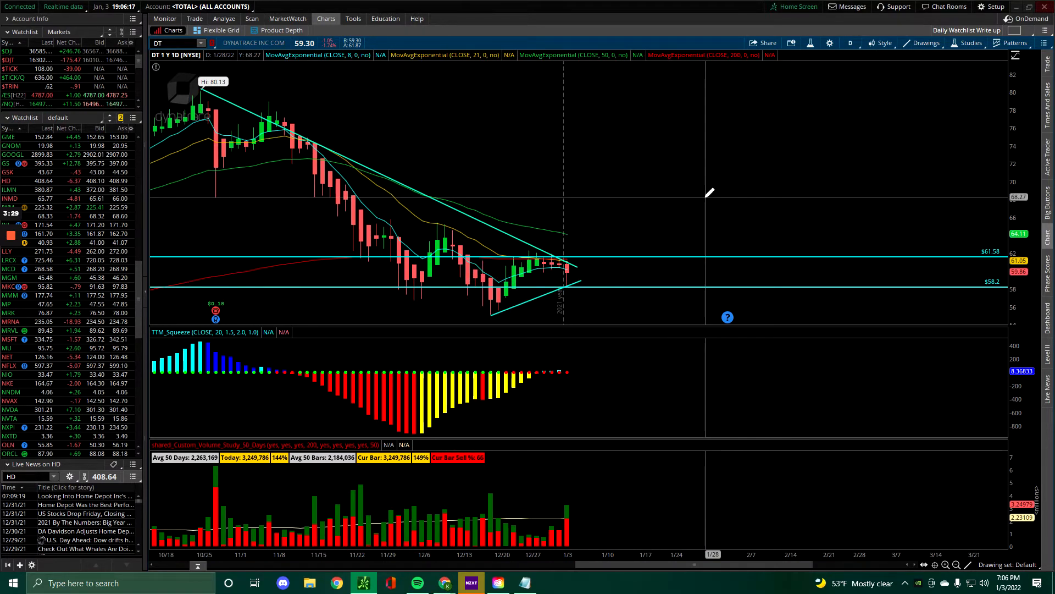
{"action": "mouse_move", "coordinate": [696, 229]}
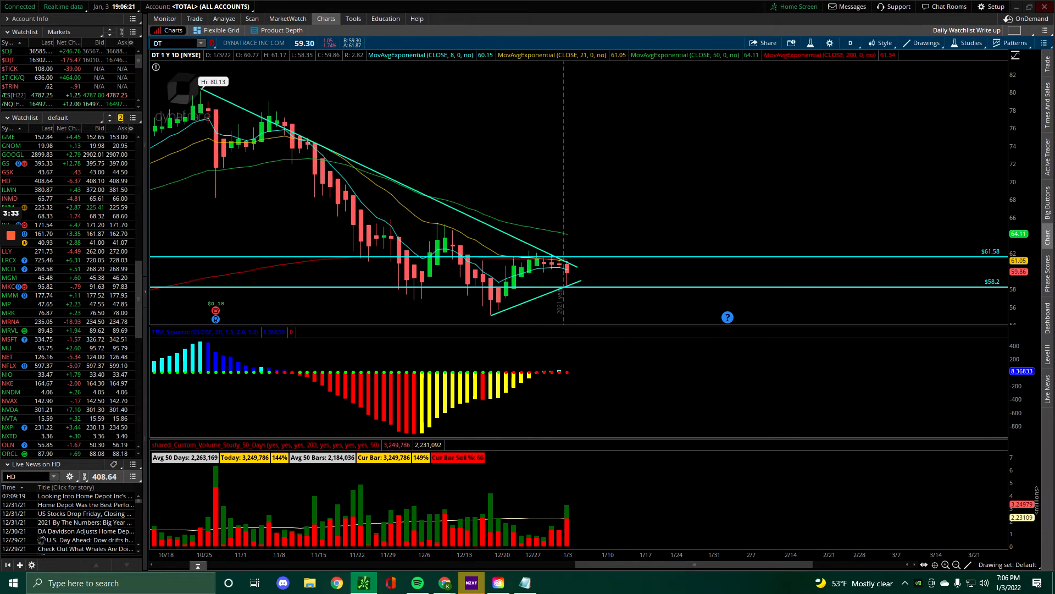
{"action": "type", "text": "AMC"}
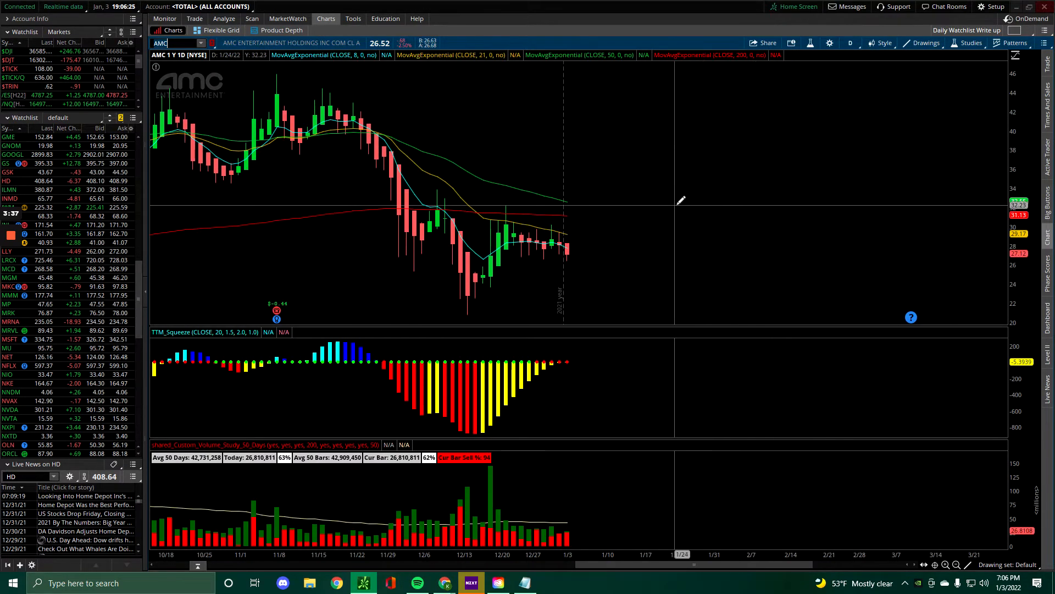
{"action": "mouse_move", "coordinate": [753, 250]}
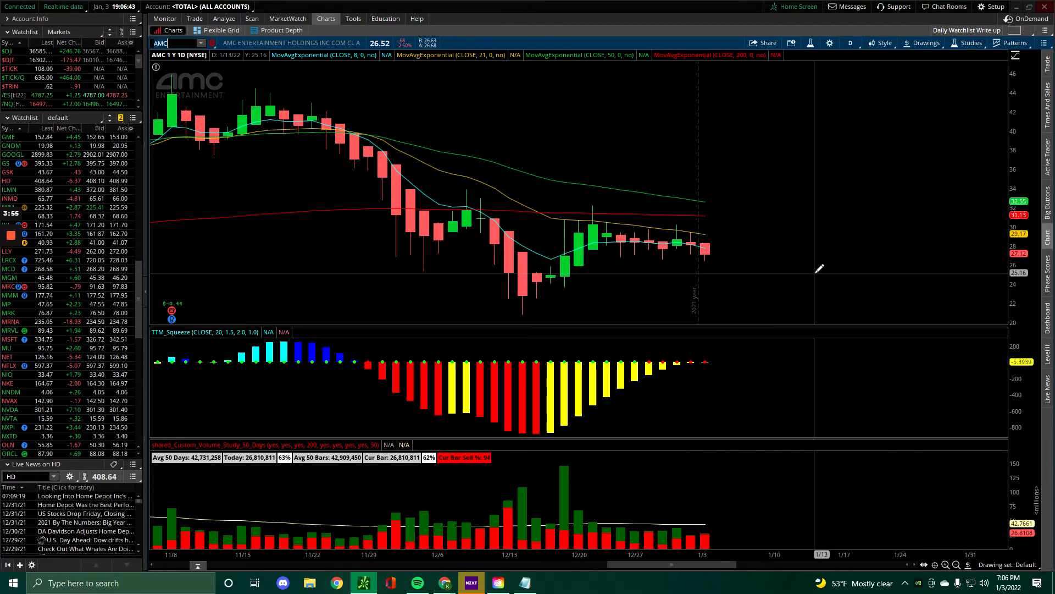
{"action": "mouse_move", "coordinate": [848, 256]}
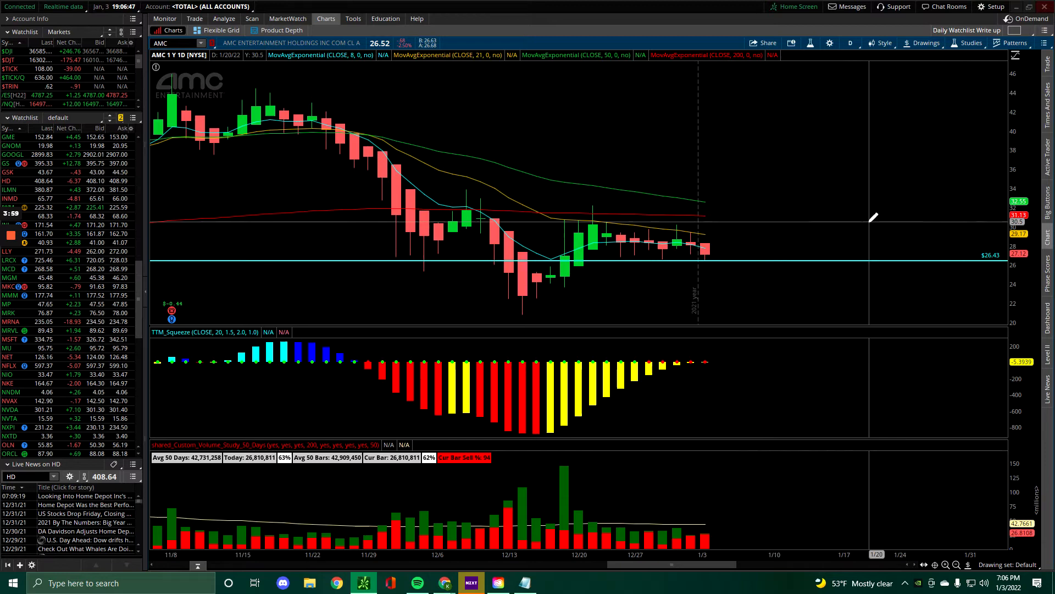
{"action": "mouse_move", "coordinate": [560, 216]}
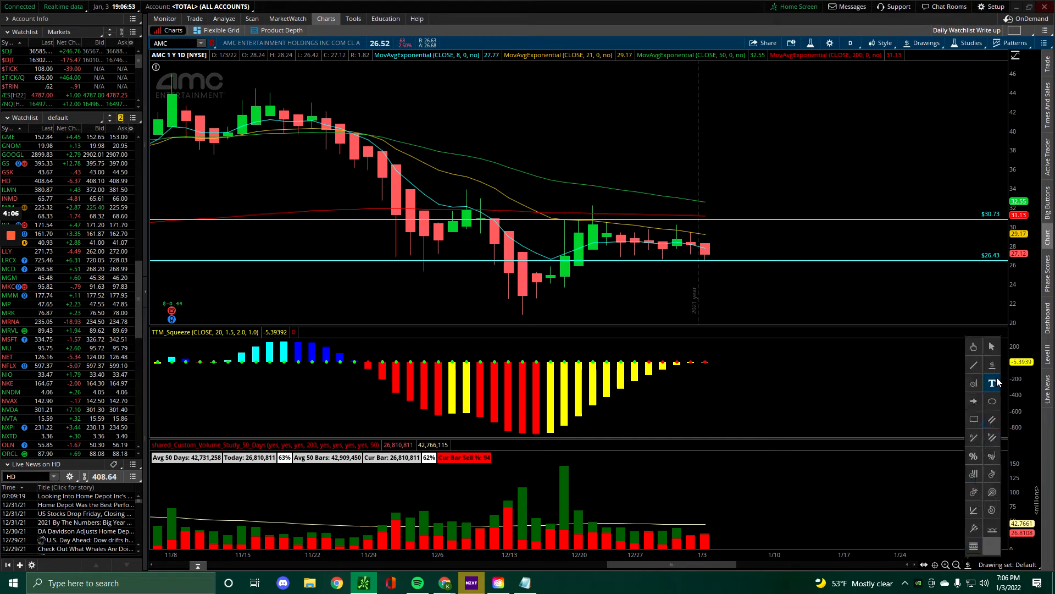
Begin drawing a shaded consolidation box on AMC between the 30.73 and 26.43 levels
{"action": "left_click", "coordinate": [993, 383]}
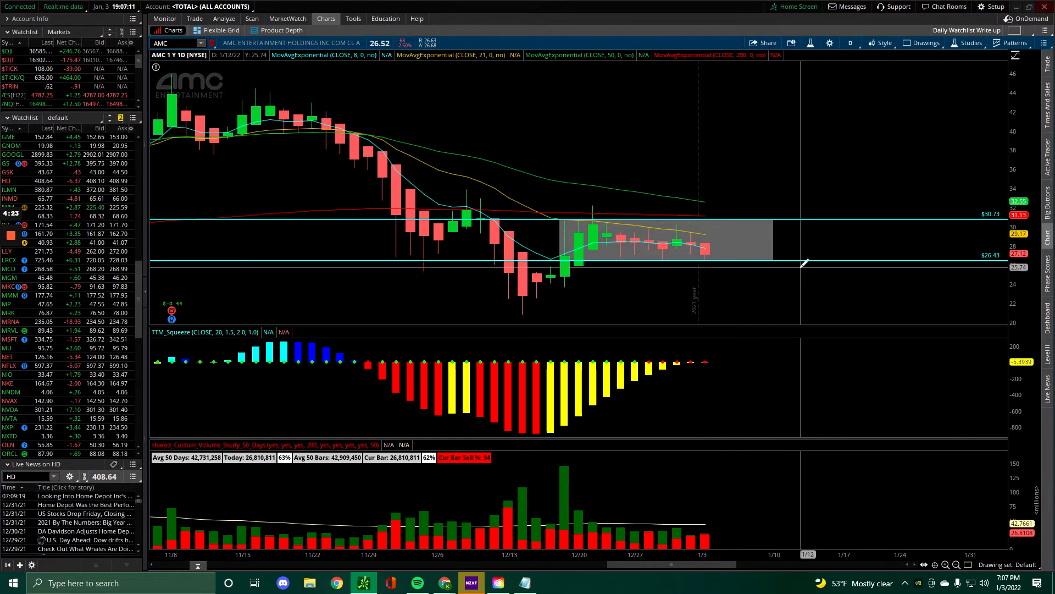
{"action": "mouse_move", "coordinate": [821, 254]}
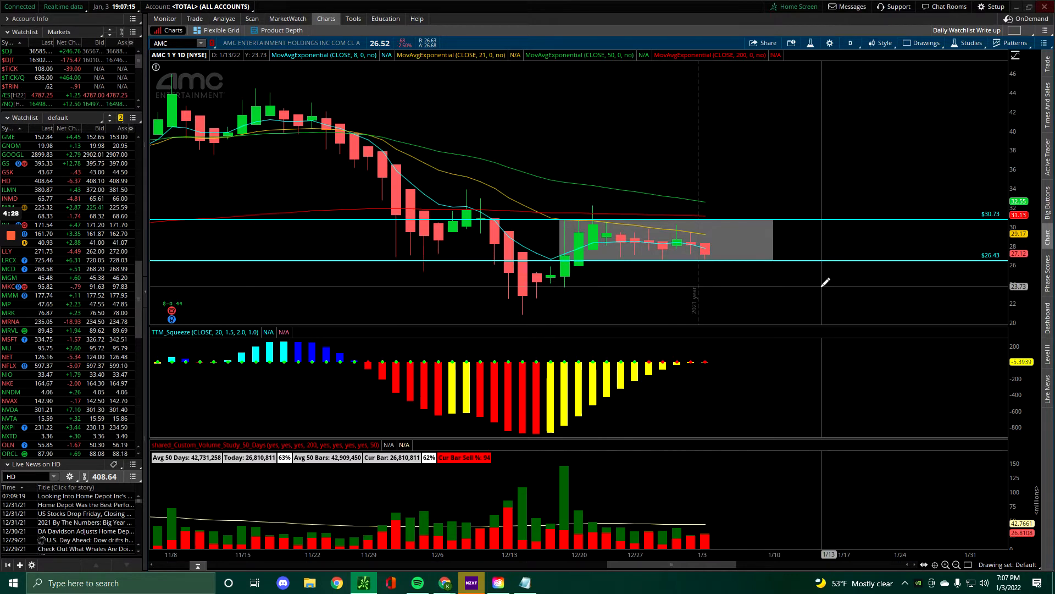
{"action": "mouse_move", "coordinate": [827, 279]}
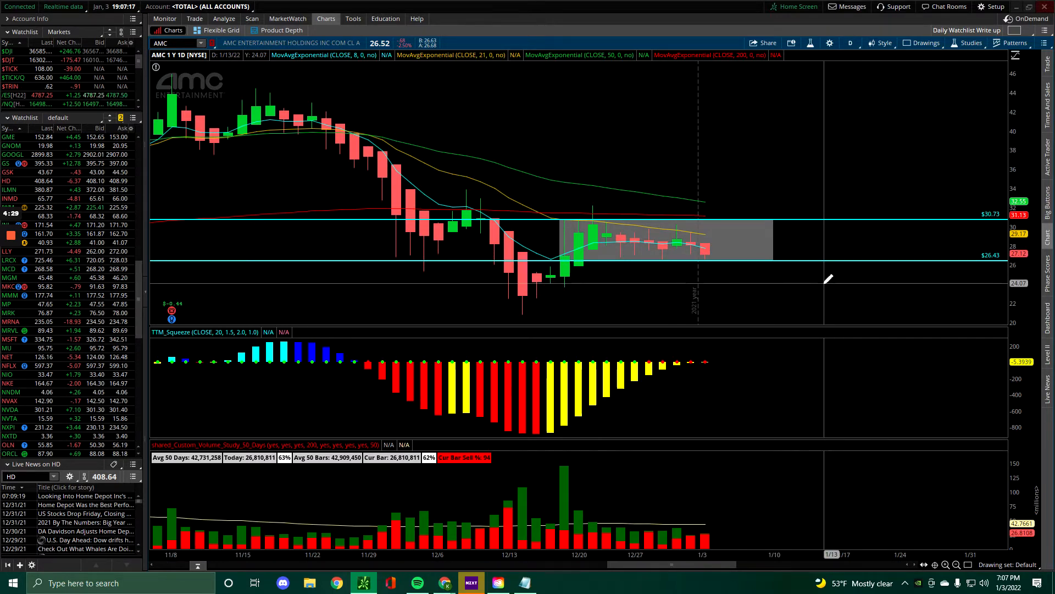
{"action": "mouse_move", "coordinate": [827, 276]}
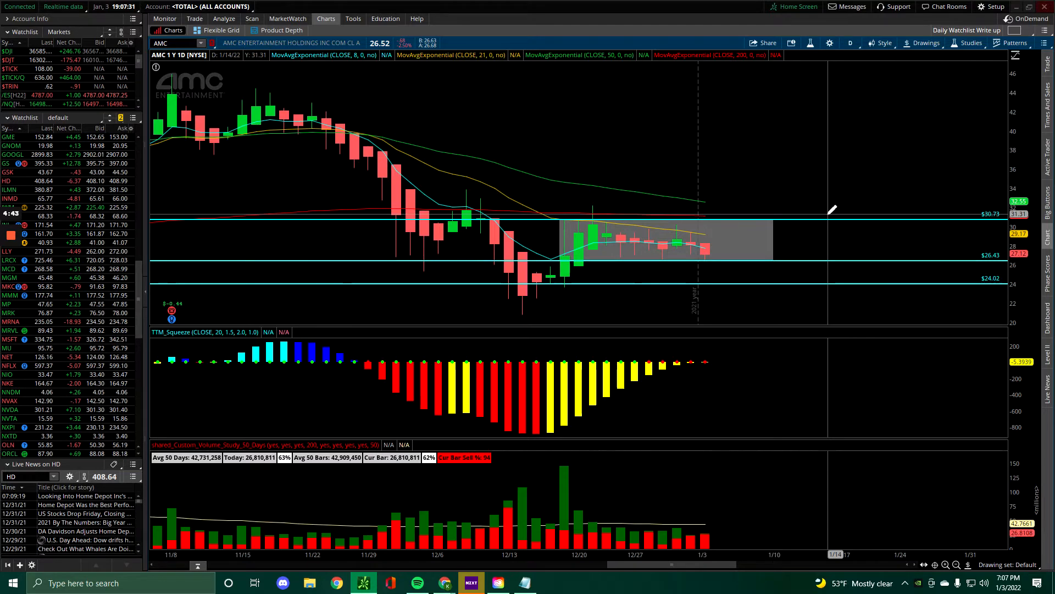
{"action": "mouse_move", "coordinate": [663, 364]}
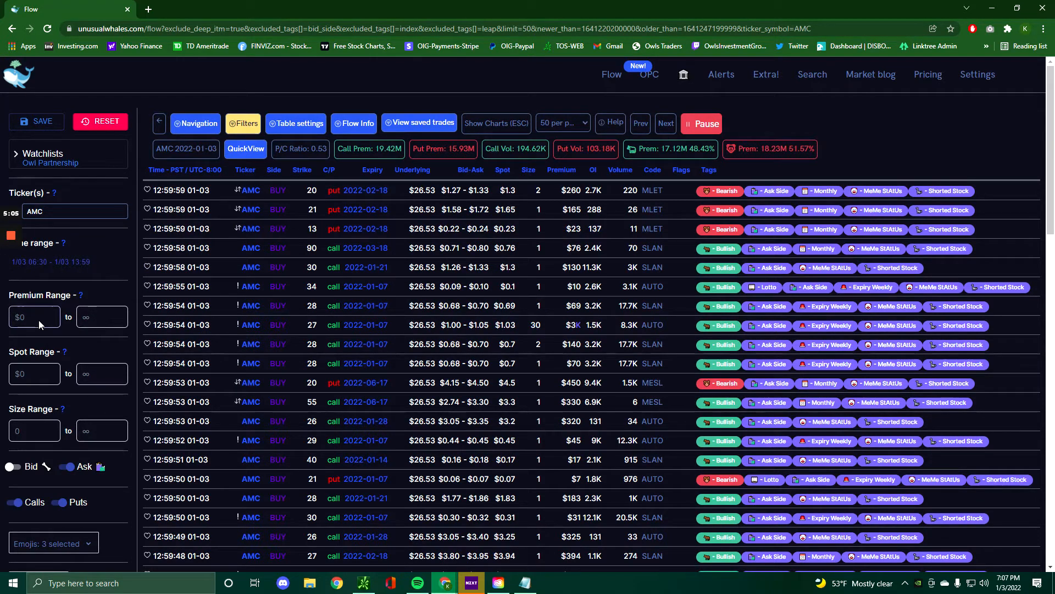
Set AMC's minimum premium to 100000 and scroll down the flow results
{"action": "type", "text": "100000"}
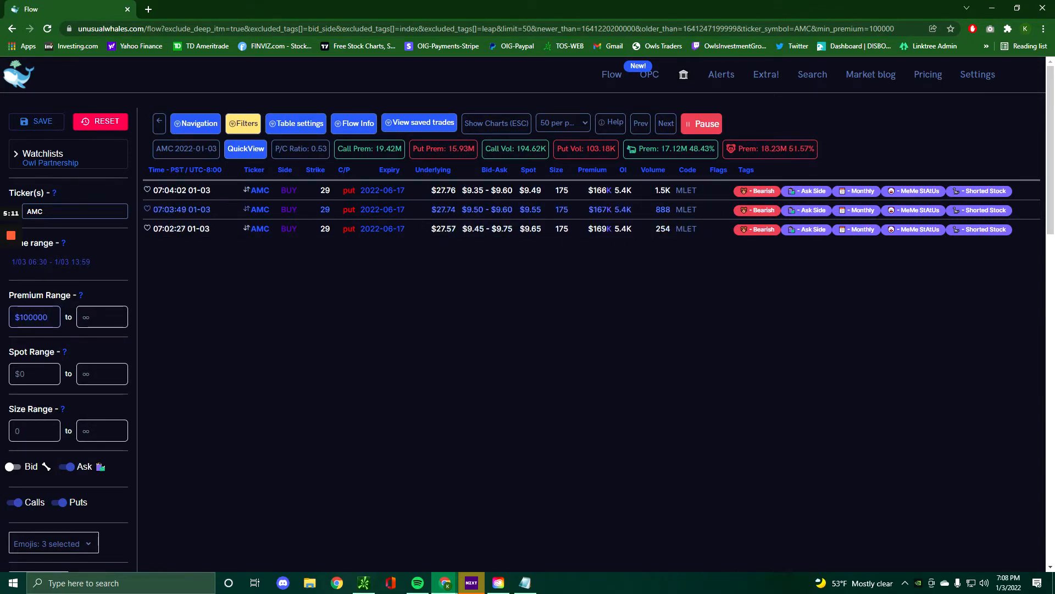
{"action": "mouse_move", "coordinate": [258, 212]}
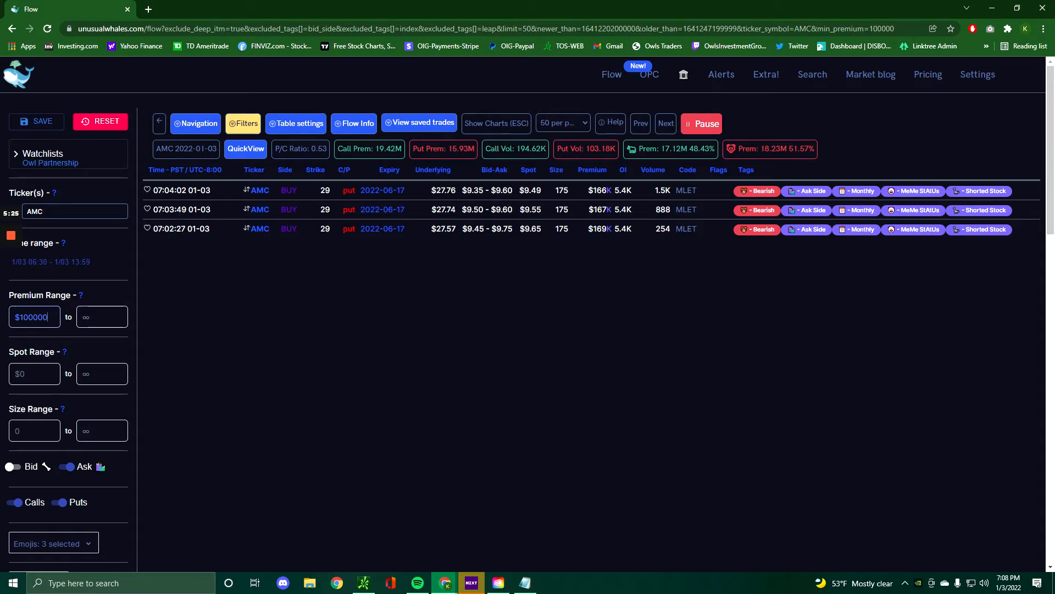
{"action": "scroll", "scroll_direction": "down", "scroll_amount": 3}
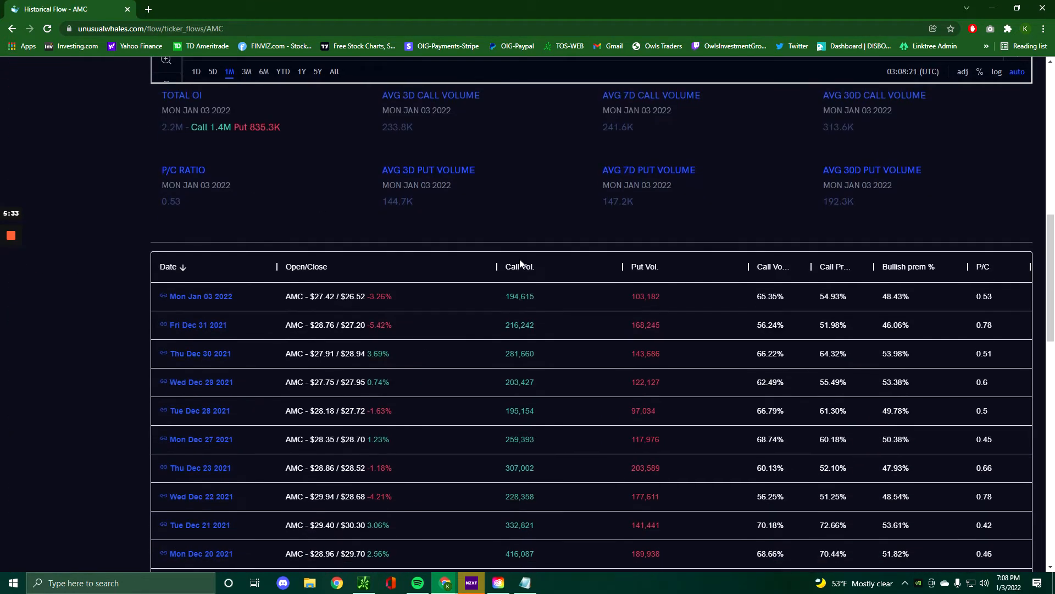
{"action": "mouse_move", "coordinate": [552, 296]}
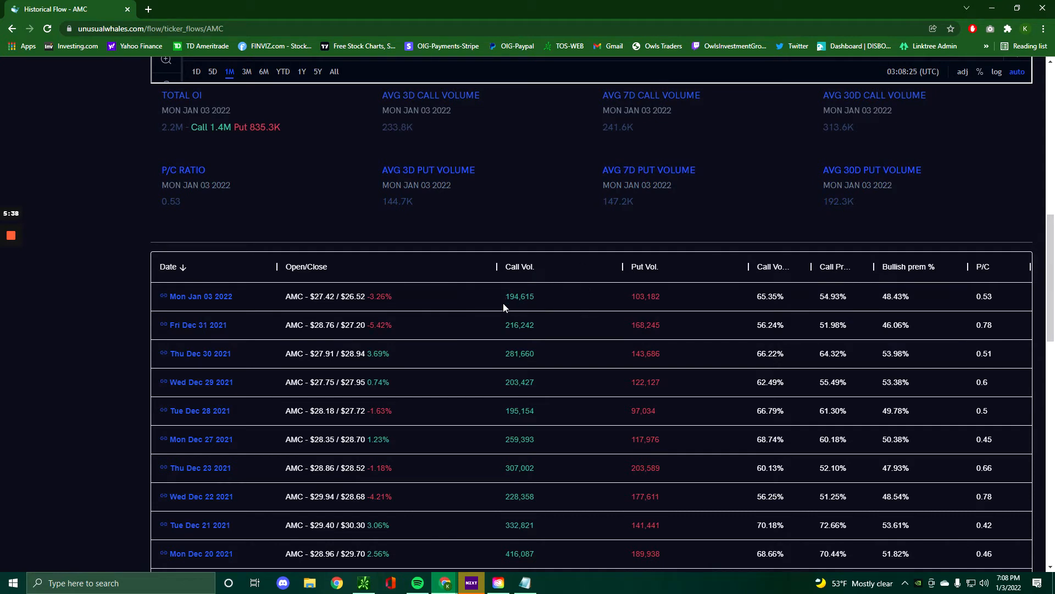
{"action": "mouse_move", "coordinate": [563, 302]}
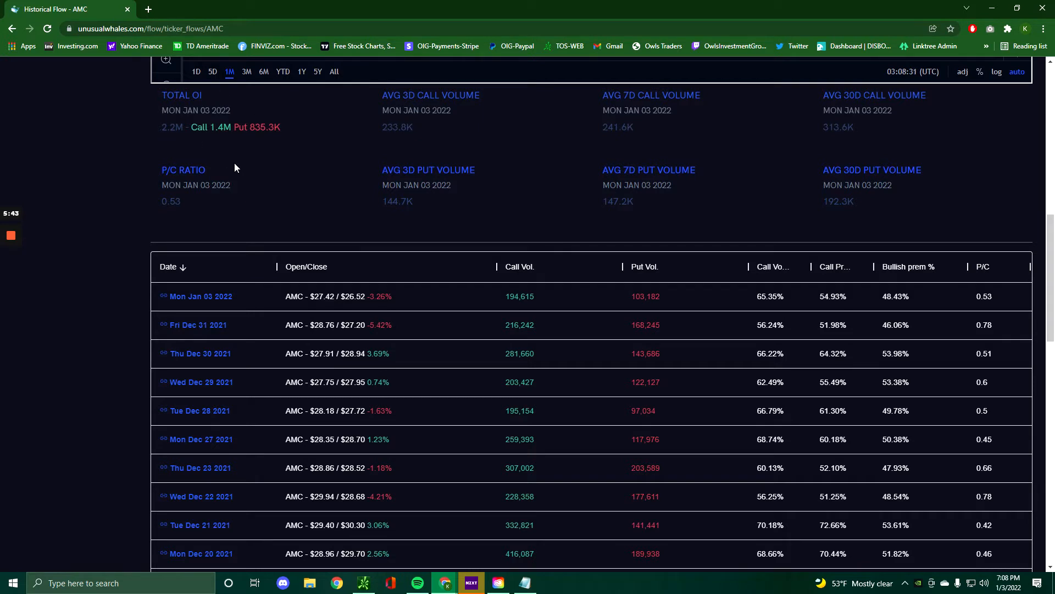
{"action": "mouse_move", "coordinate": [152, 153]}
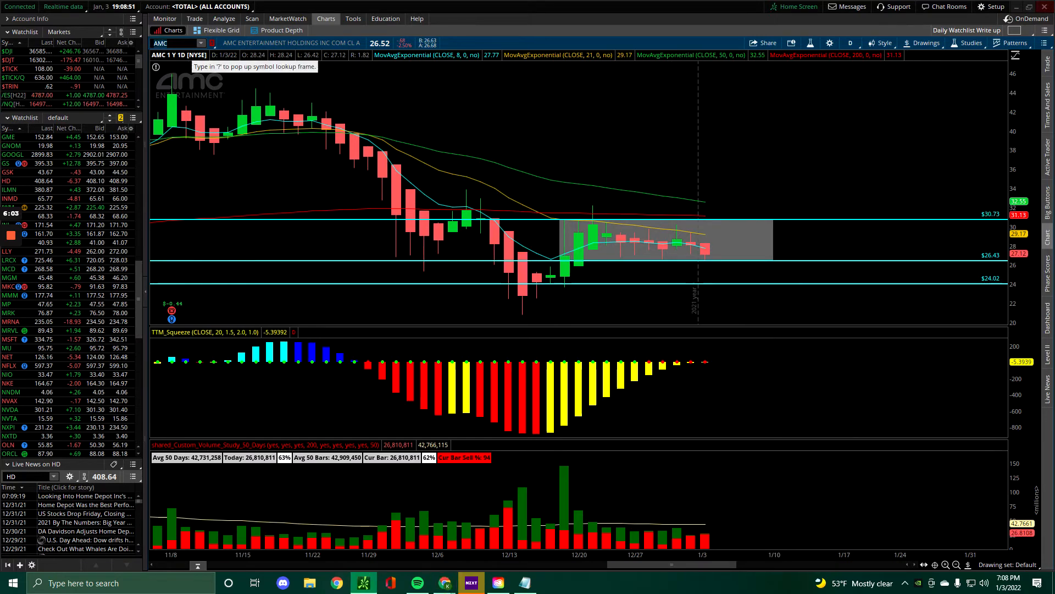
Load the Macy's (M) chart and open the editing options for a price line
{"action": "type", "text": "M"}
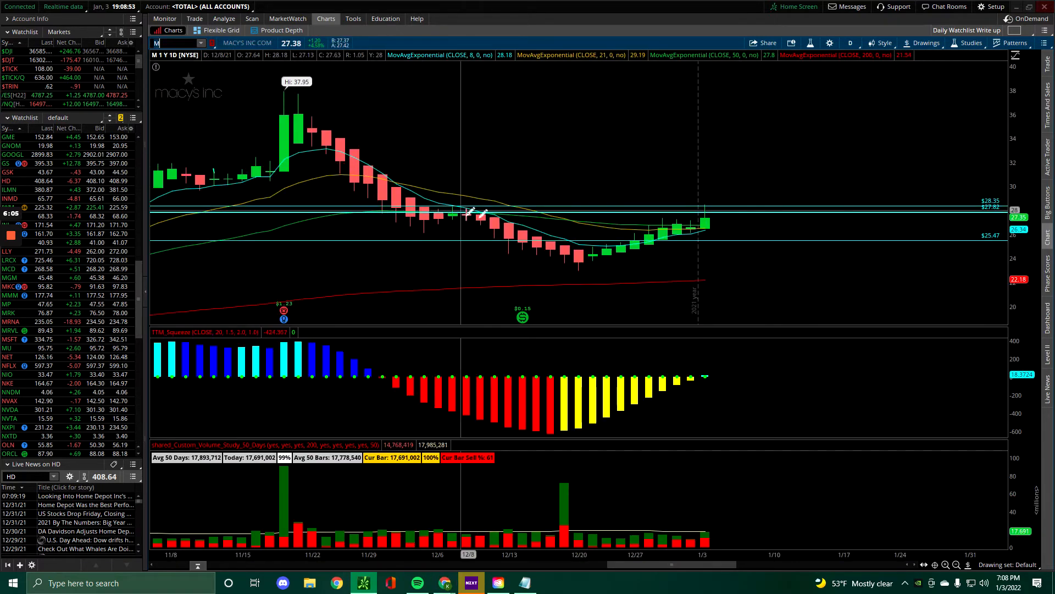
{"action": "right_click", "coordinate": [518, 213]}
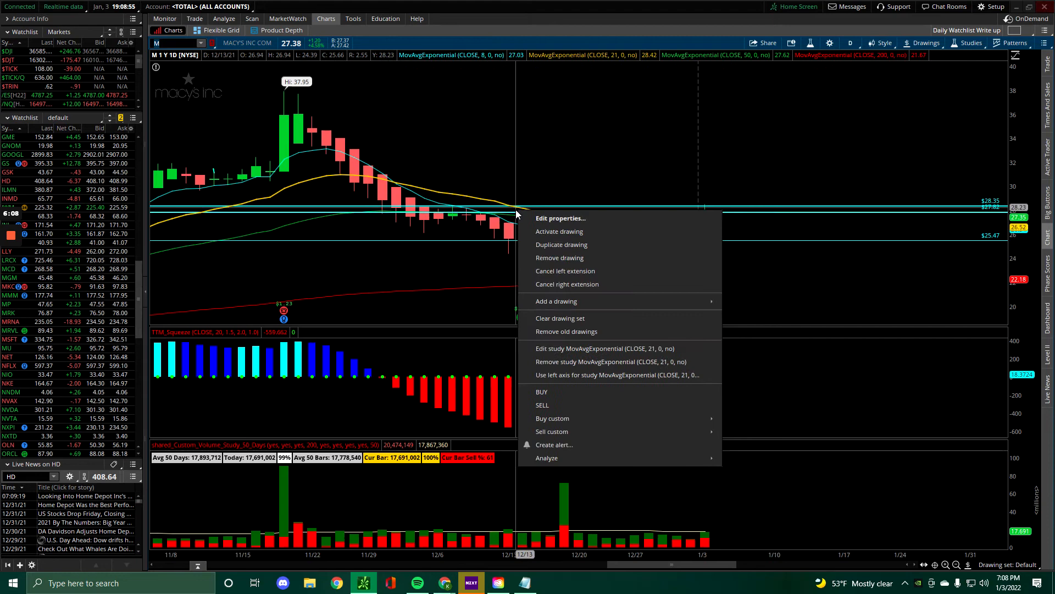
{"action": "mouse_move", "coordinate": [608, 257]}
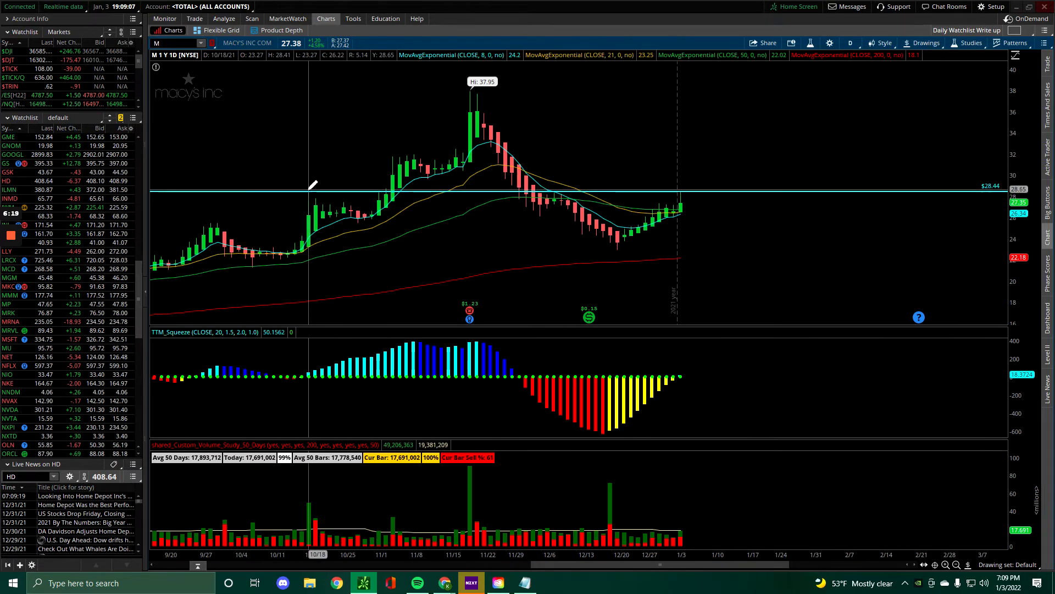
{"action": "mouse_move", "coordinate": [313, 186]}
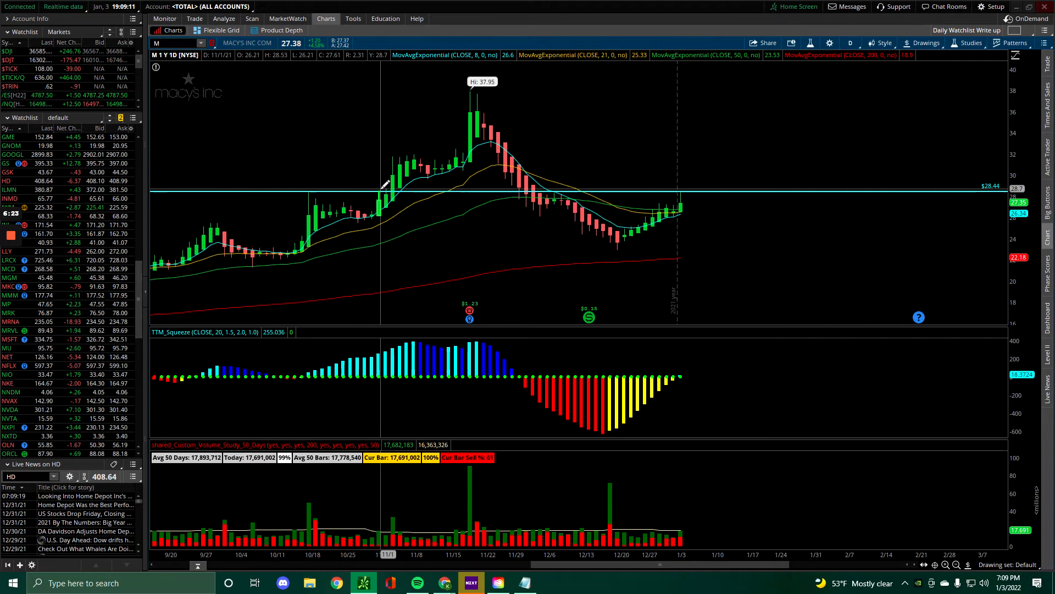
{"action": "mouse_move", "coordinate": [458, 158]}
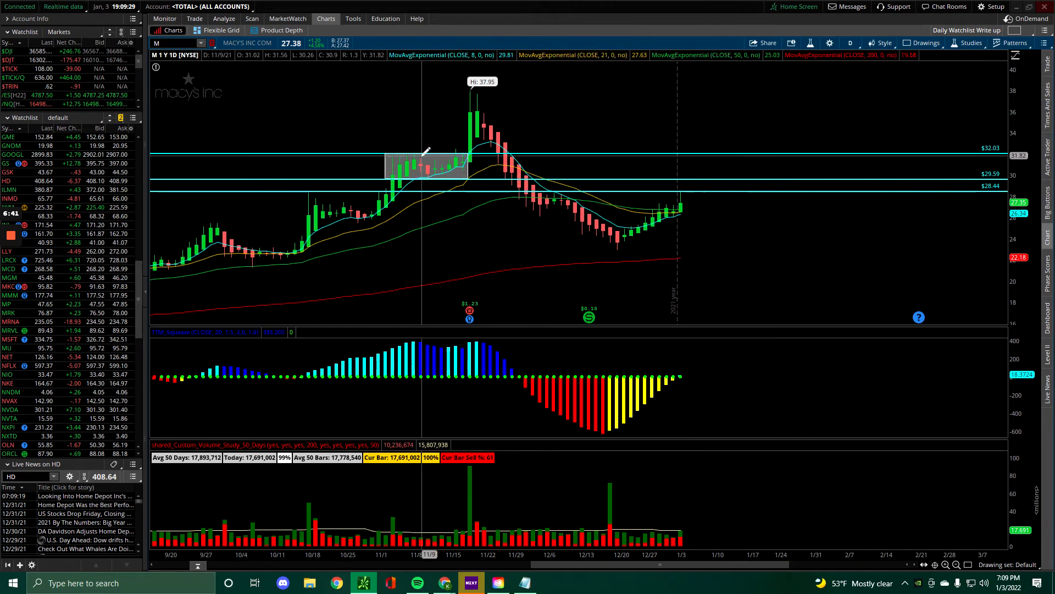
{"action": "mouse_move", "coordinate": [458, 155]}
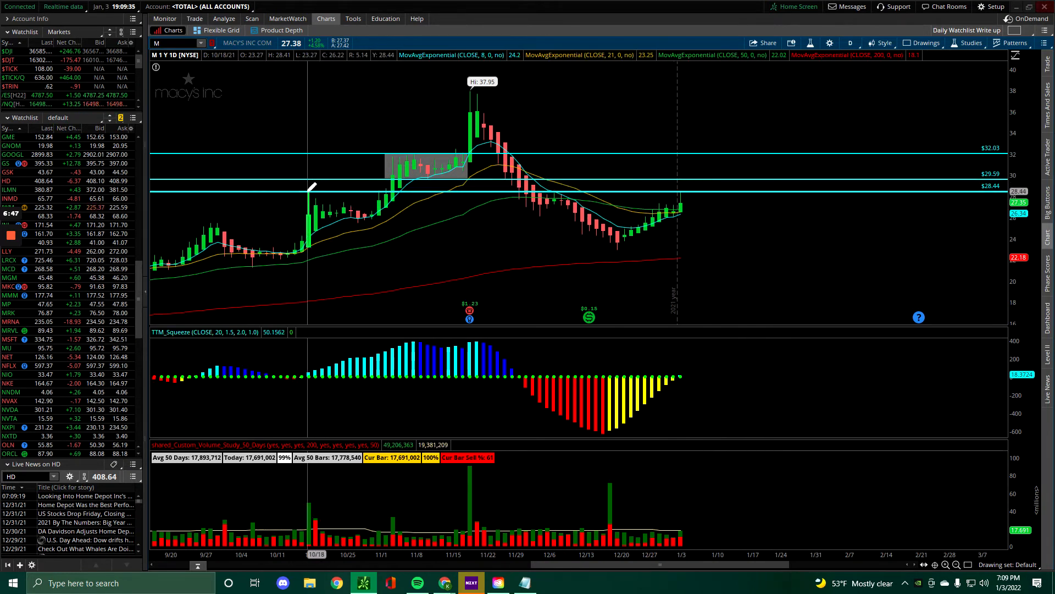
{"action": "mouse_move", "coordinate": [389, 183]}
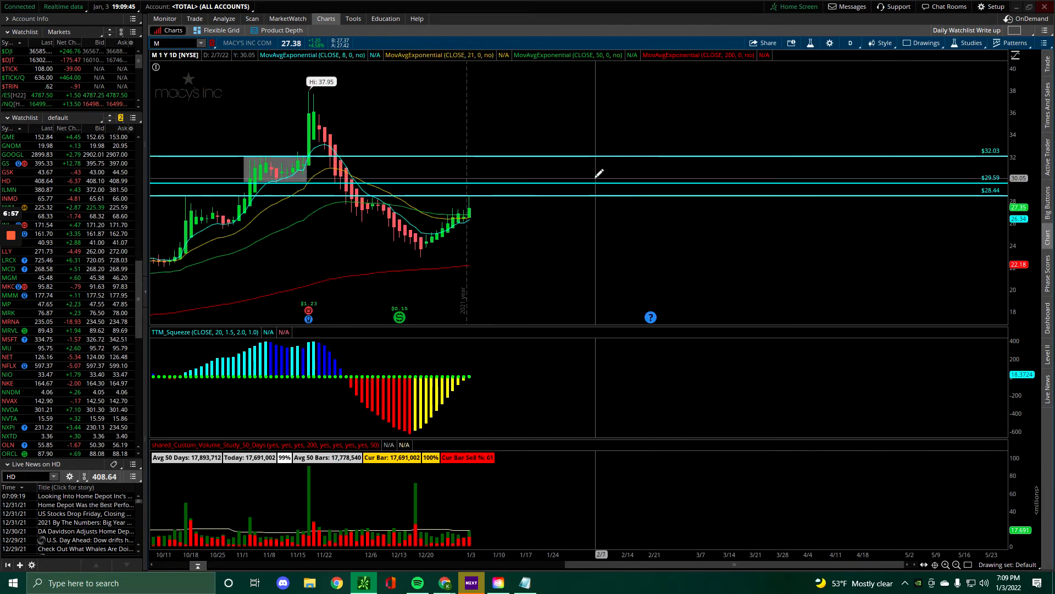
{"action": "mouse_move", "coordinate": [548, 216]}
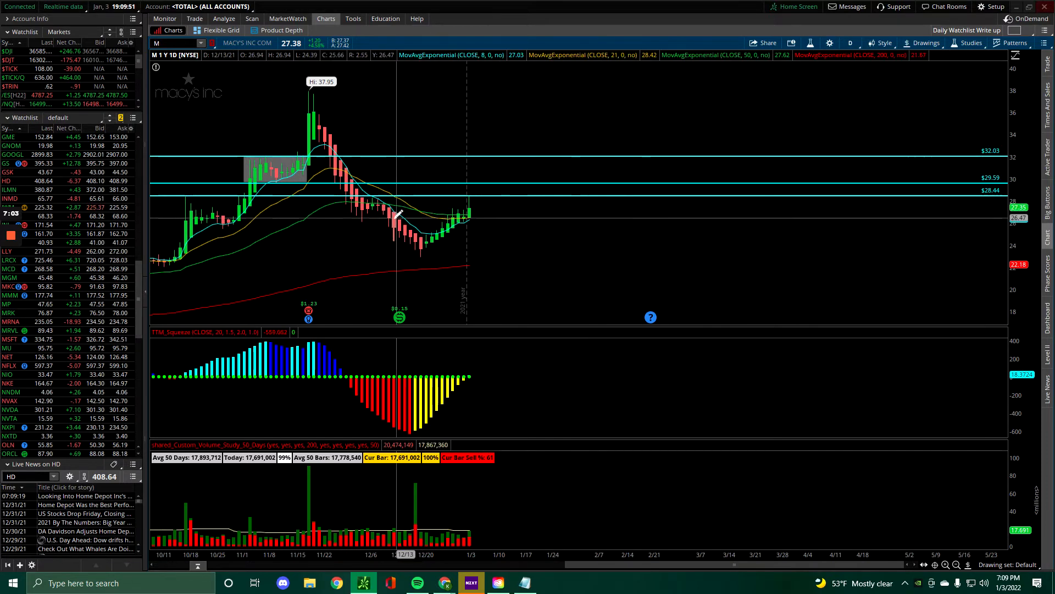
{"action": "mouse_move", "coordinate": [372, 221]}
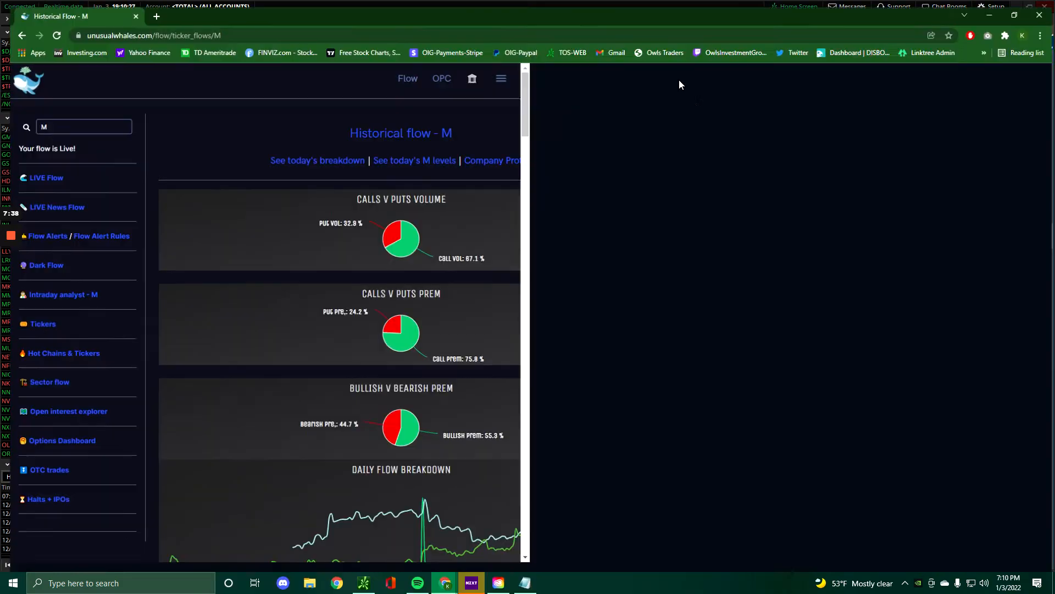
Scroll M's Historical Flow page down to the daily Call Vol/Put Vol table
{"action": "scroll", "scroll_direction": "down", "scroll_amount": 3}
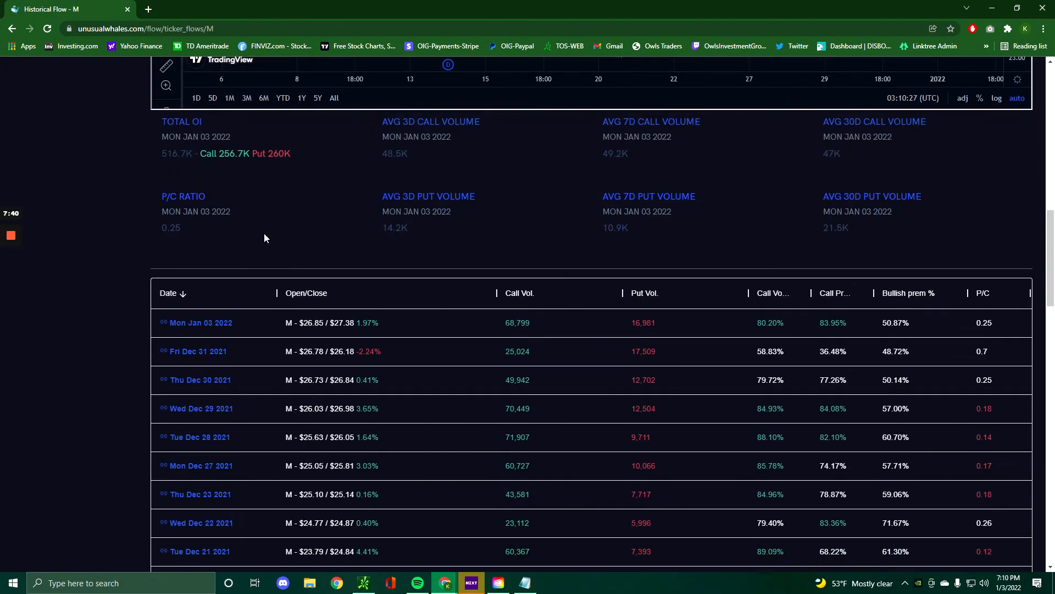
{"action": "mouse_move", "coordinate": [227, 185]}
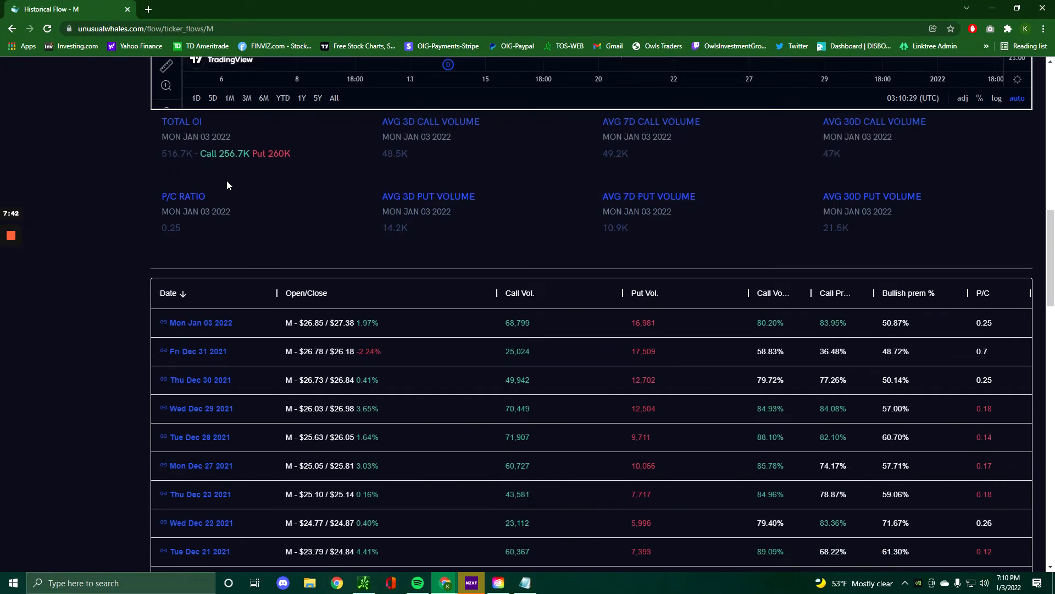
{"action": "mouse_move", "coordinate": [240, 176]}
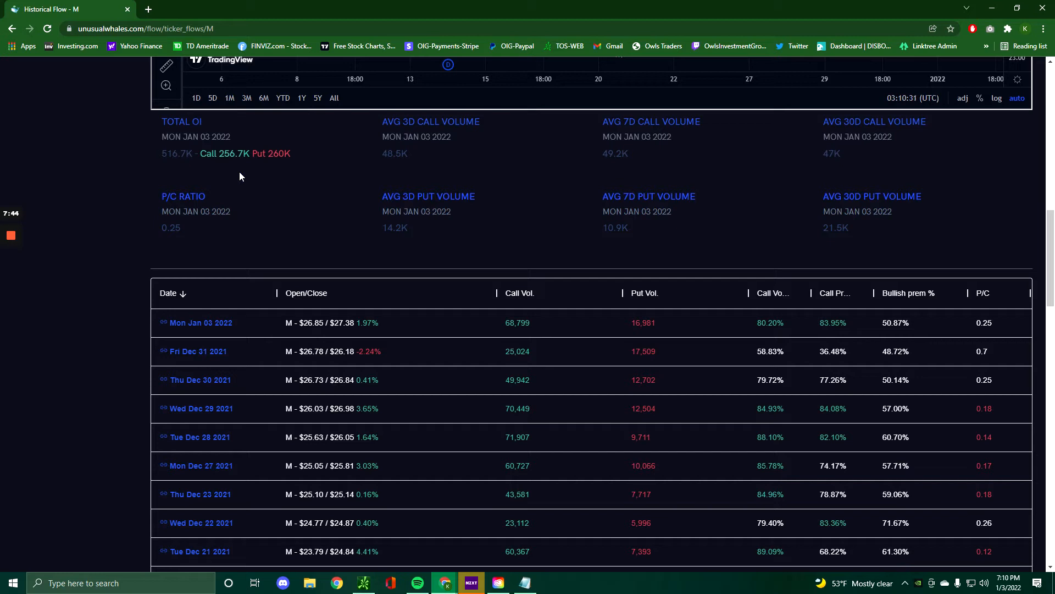
{"action": "mouse_move", "coordinate": [377, 201]}
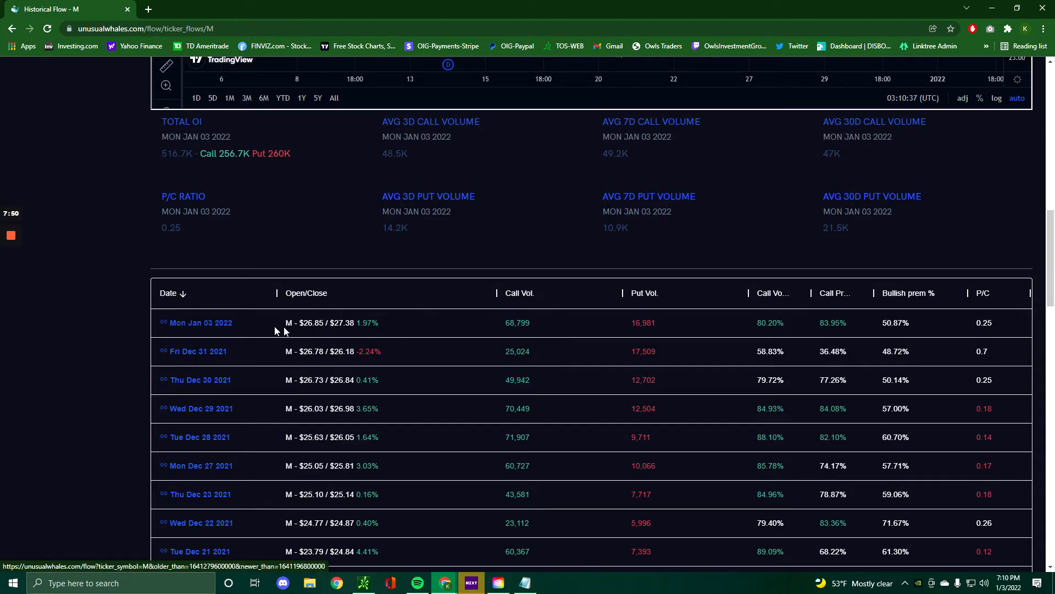
{"action": "mouse_move", "coordinate": [476, 336]}
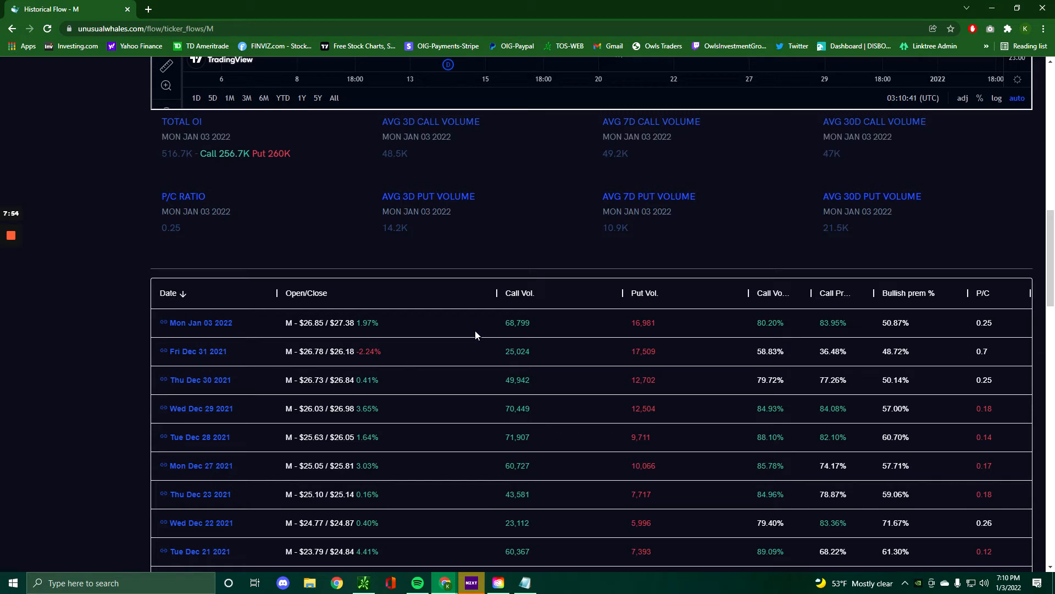
{"action": "mouse_move", "coordinate": [607, 341]}
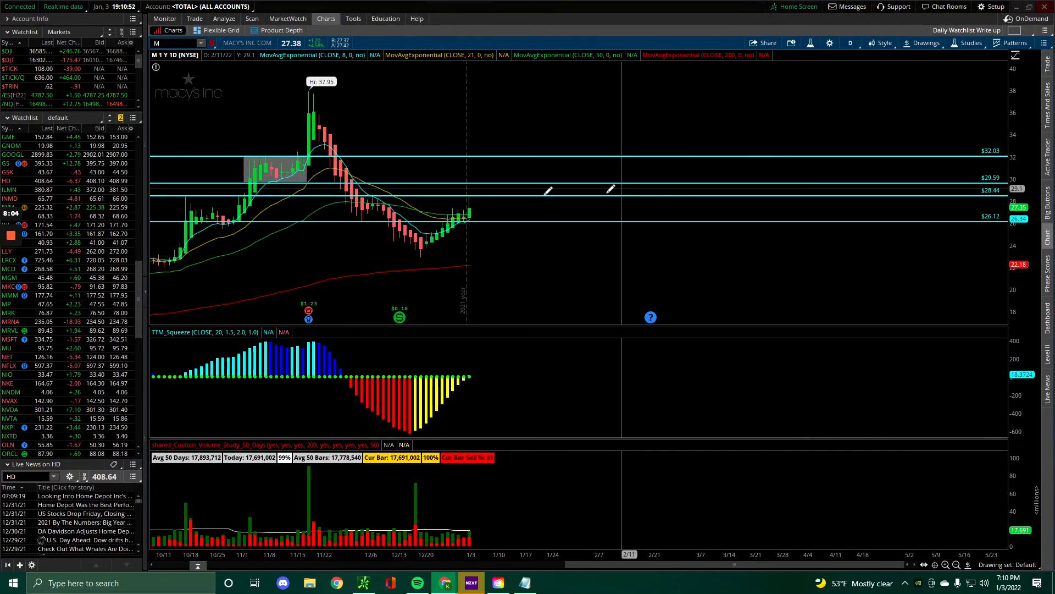
{"action": "mouse_move", "coordinate": [510, 168]}
{"action": "type", "text": "SE"}
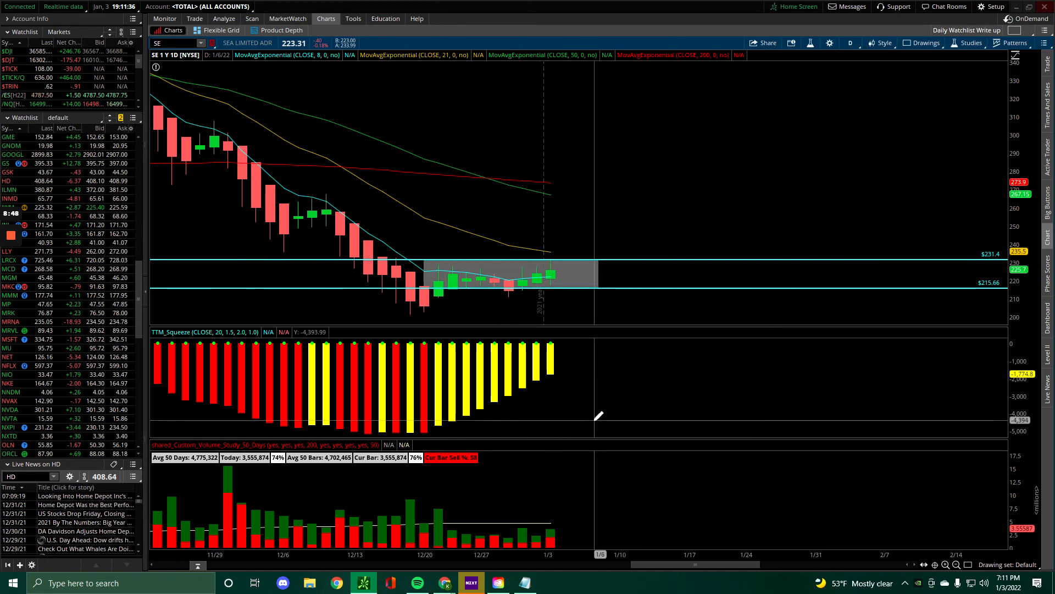
{"action": "mouse_move", "coordinate": [665, 289]}
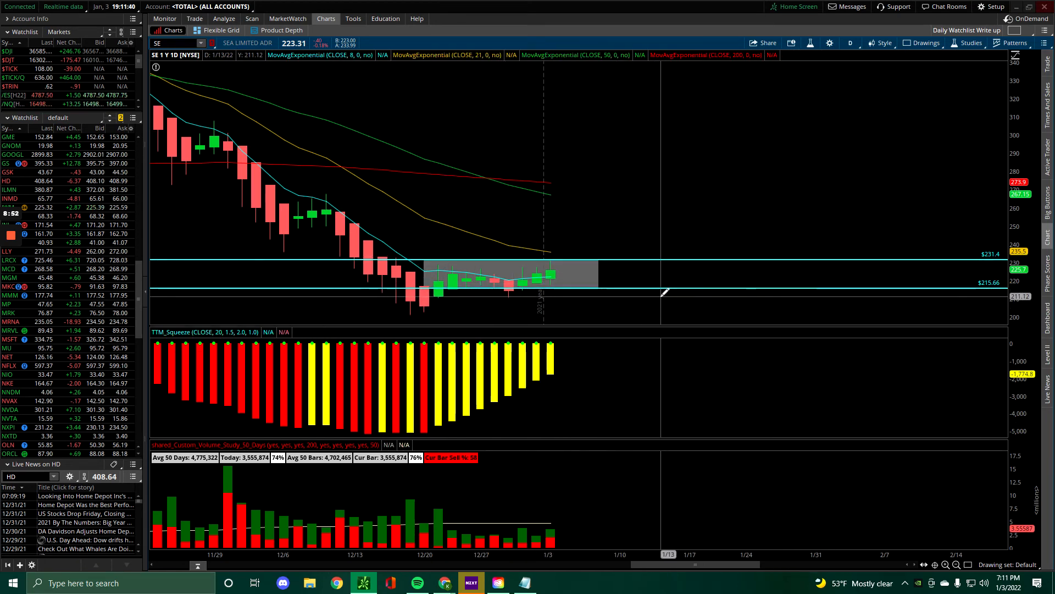
{"action": "mouse_move", "coordinate": [513, 290]}
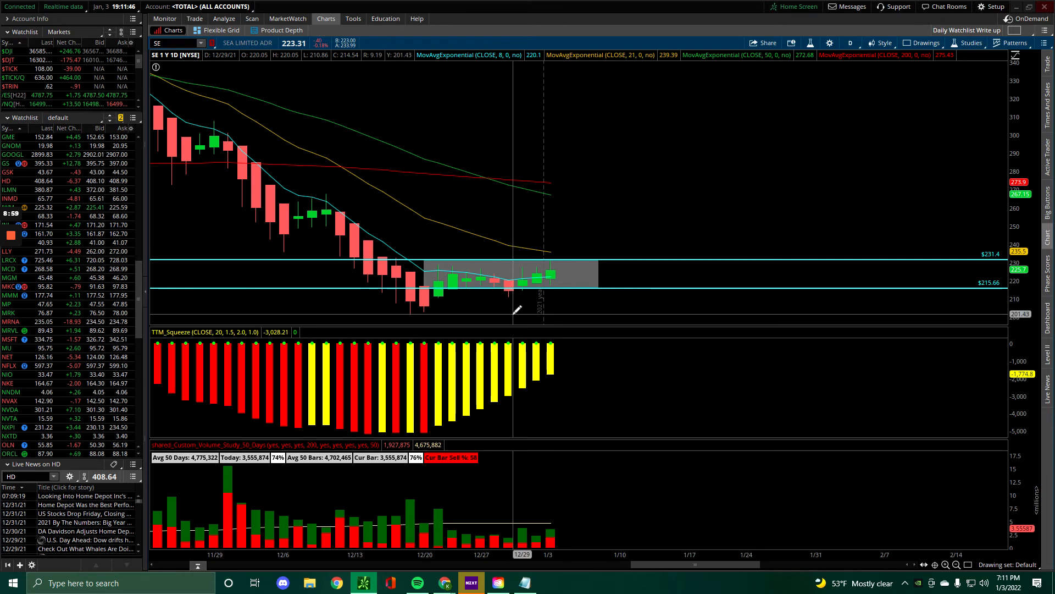
{"action": "mouse_move", "coordinate": [548, 310]}
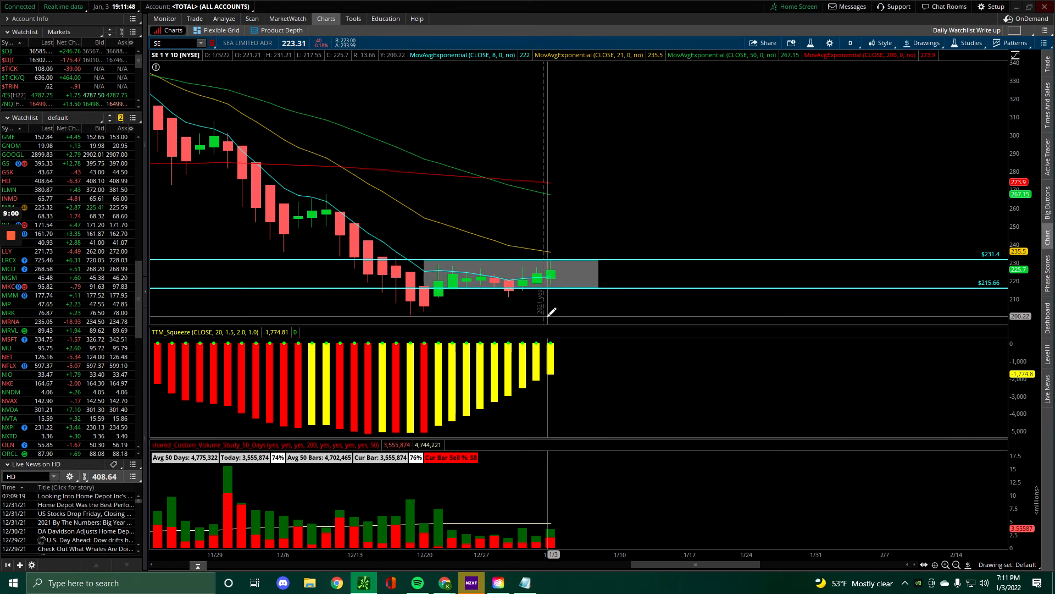
{"action": "mouse_move", "coordinate": [677, 273]}
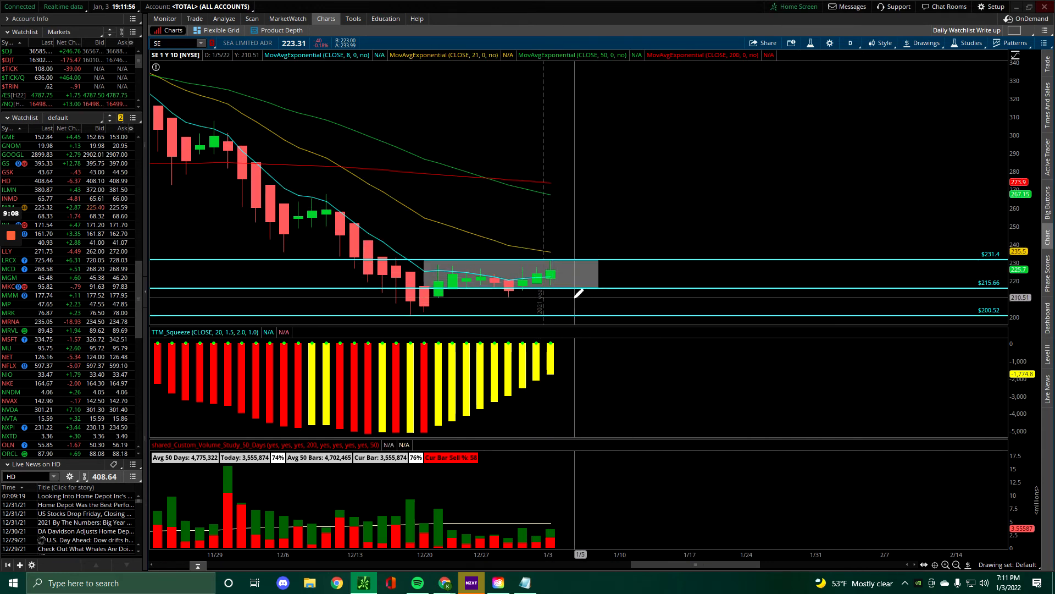
{"action": "mouse_move", "coordinate": [622, 286]}
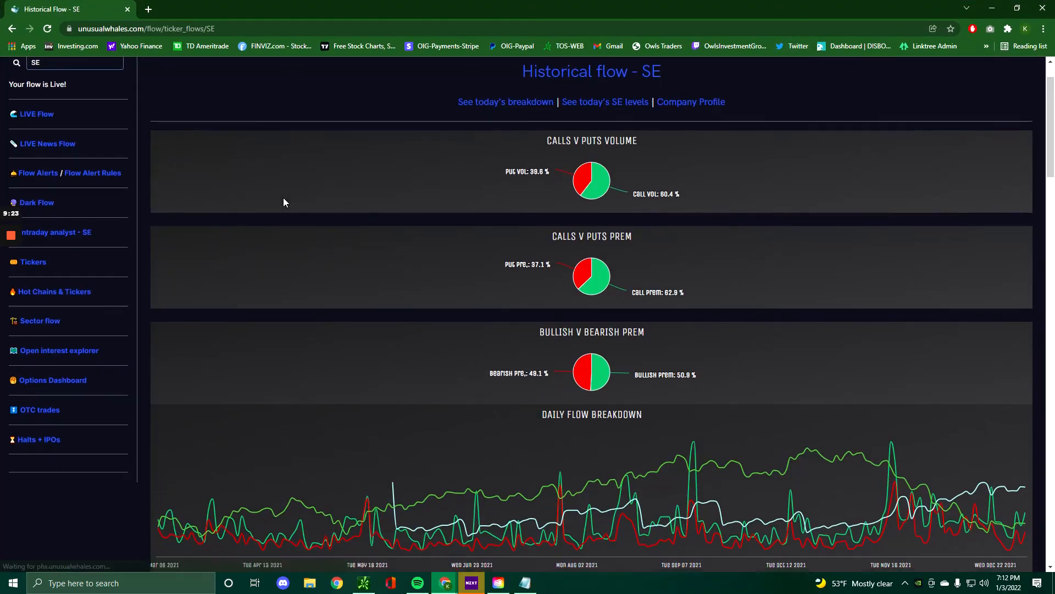
Scroll SE's Historical Flow page down to the daily Call Vol/Put Vol table
{"action": "scroll", "scroll_direction": "down", "scroll_amount": 3}
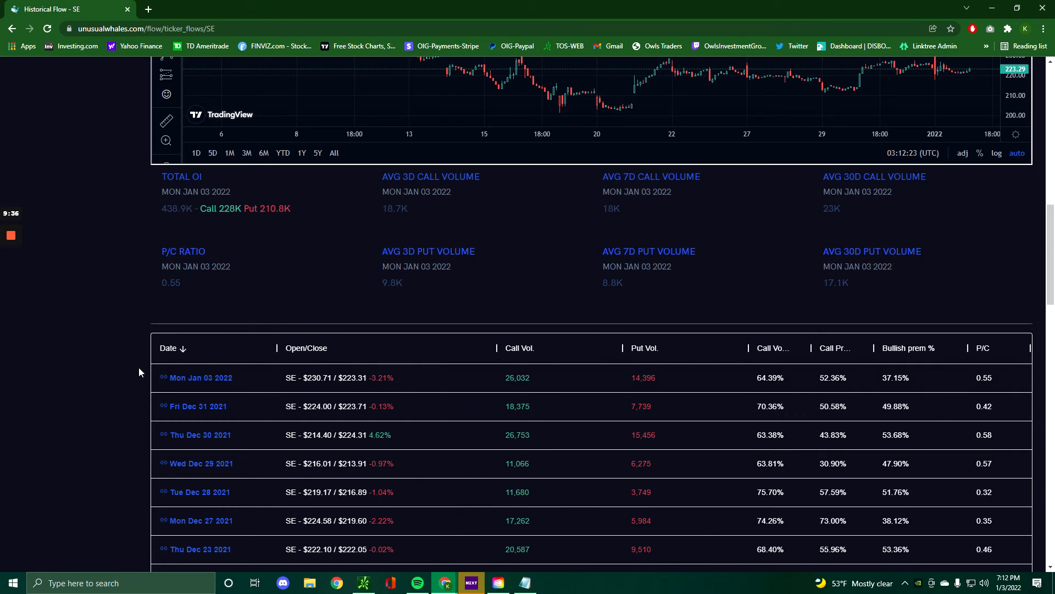
{"action": "mouse_move", "coordinate": [512, 392]}
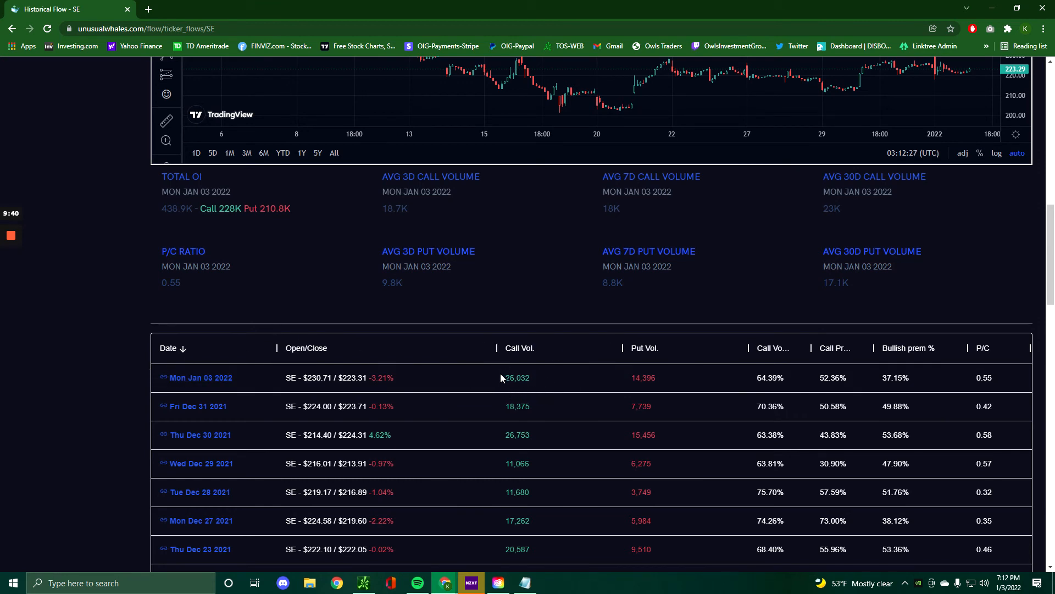
{"action": "mouse_move", "coordinate": [618, 384]}
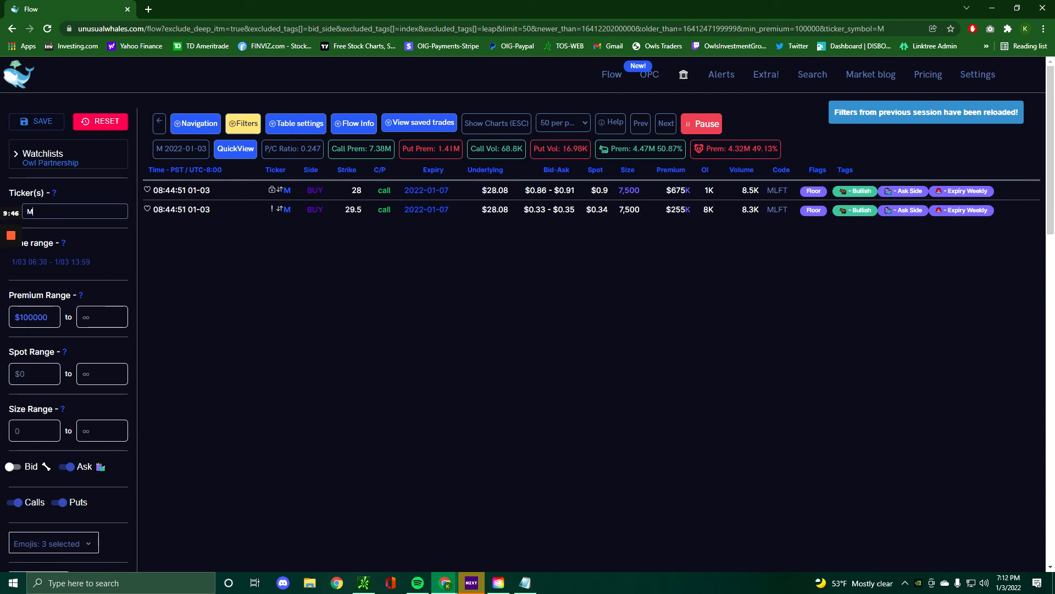
Change the flow ticker to SE and set the minimum premium to 50000
{"action": "type", "text": "SE"}
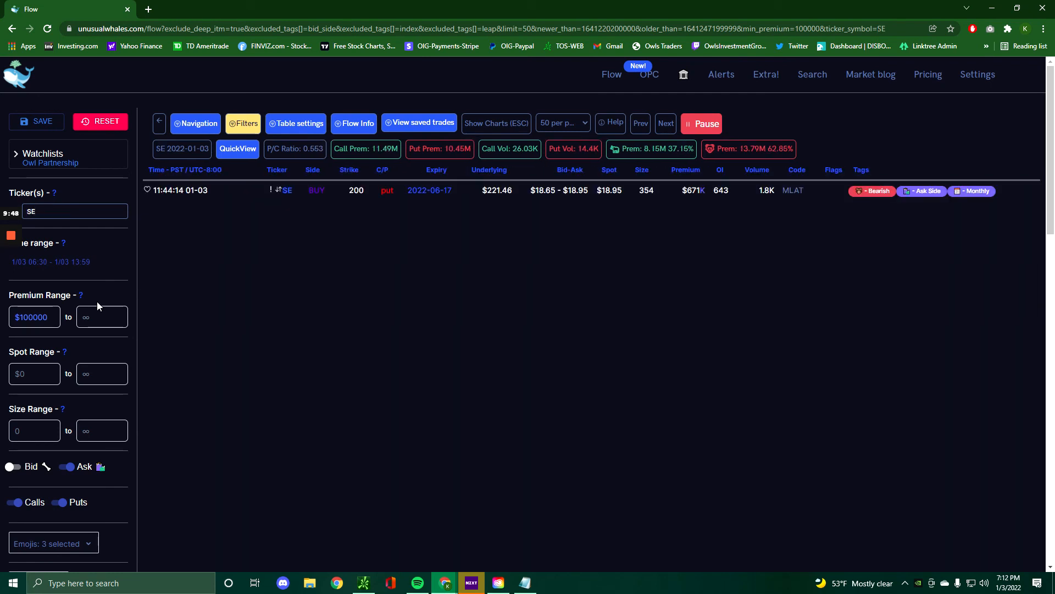
{"action": "left_click", "coordinate": [33, 317]}
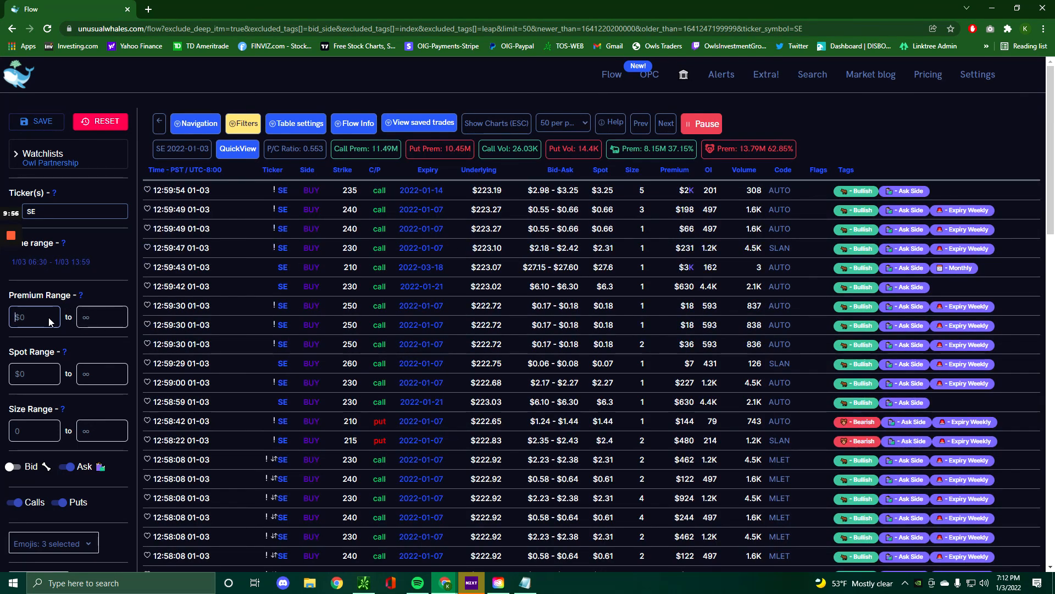
{"action": "type", "text": "50000"}
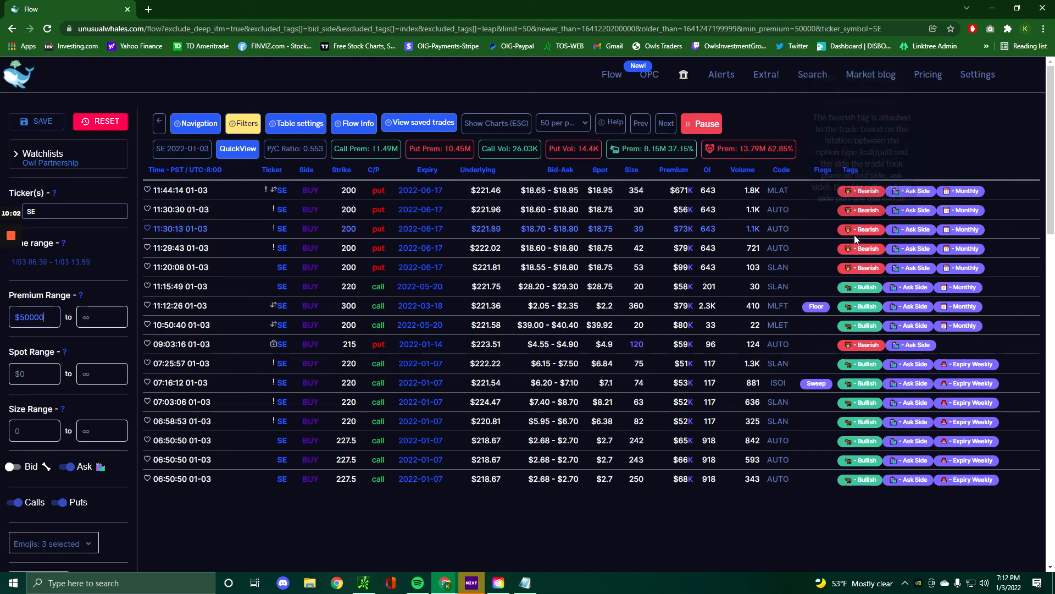
{"action": "mouse_move", "coordinate": [713, 275]}
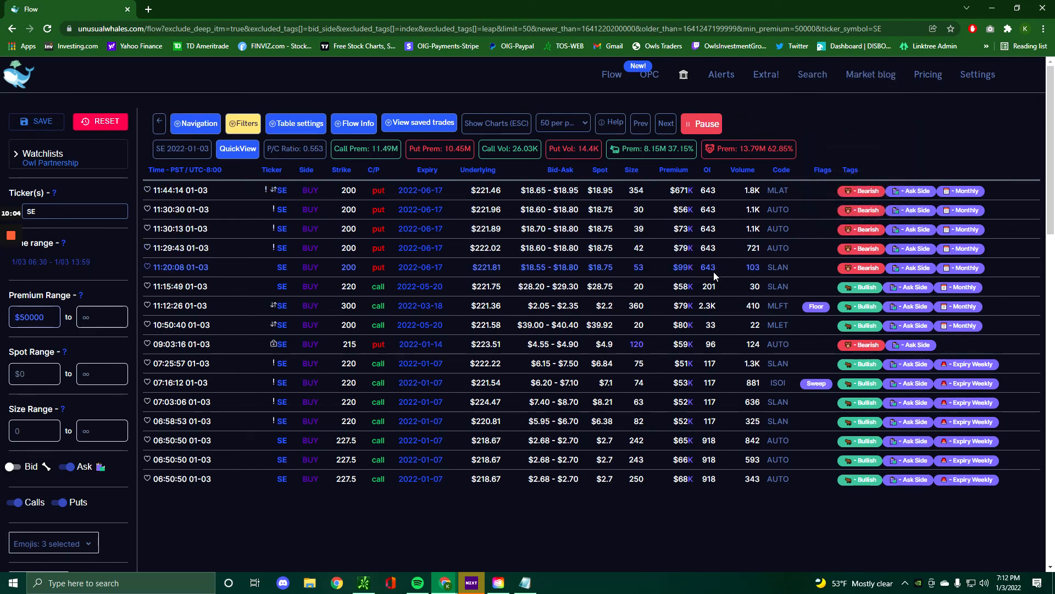